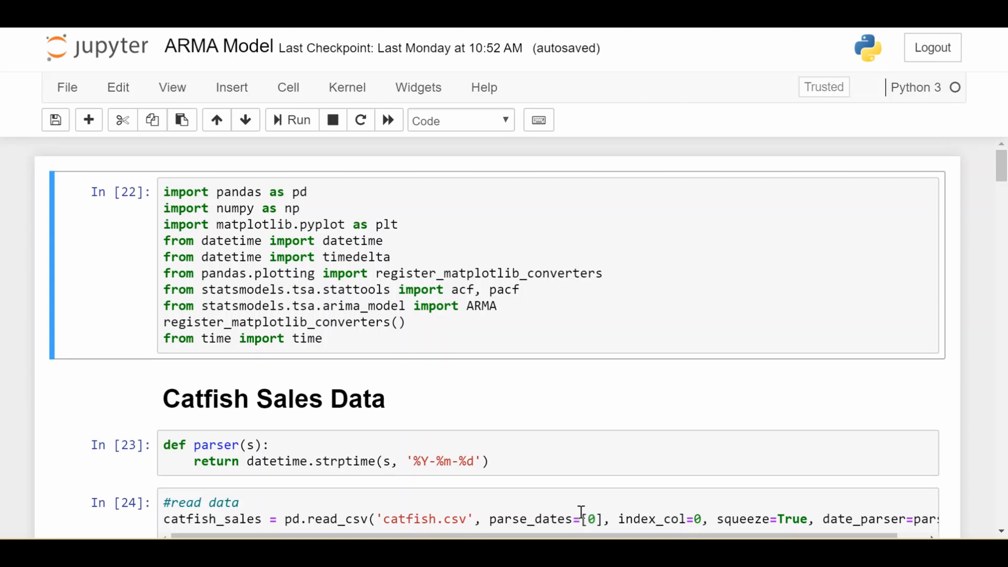
Step: Scroll past the data-loading and frequency cells to the 2000–2004 catfish sales line plot
click(219, 47)
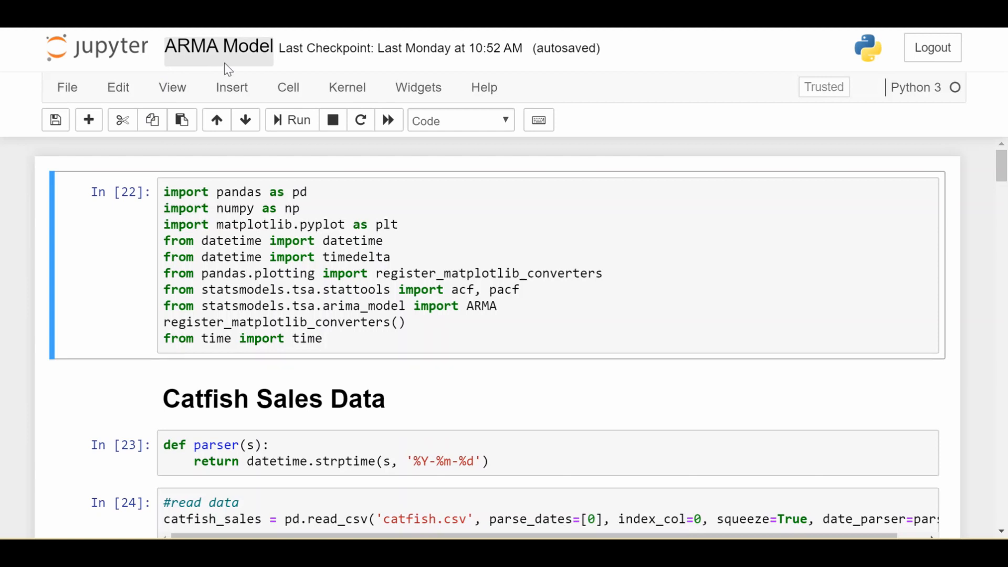
mouse_move(250, 73)
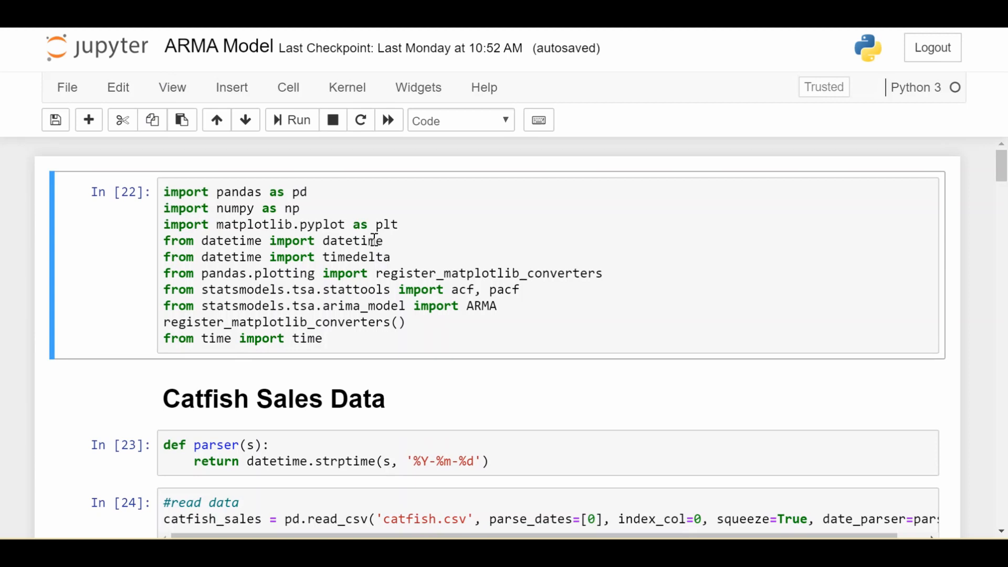
mouse_move(441, 366)
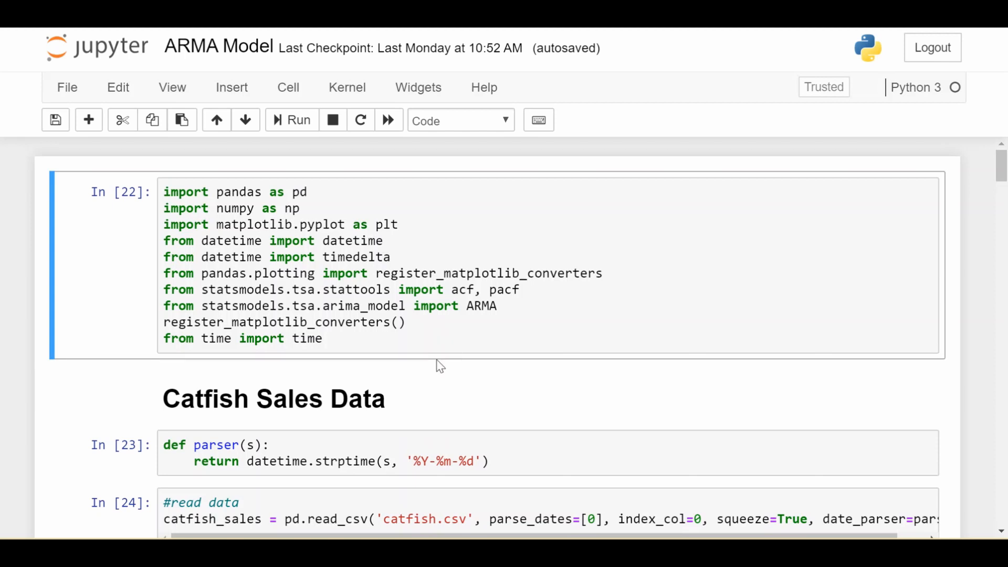
scroll(down, 3)
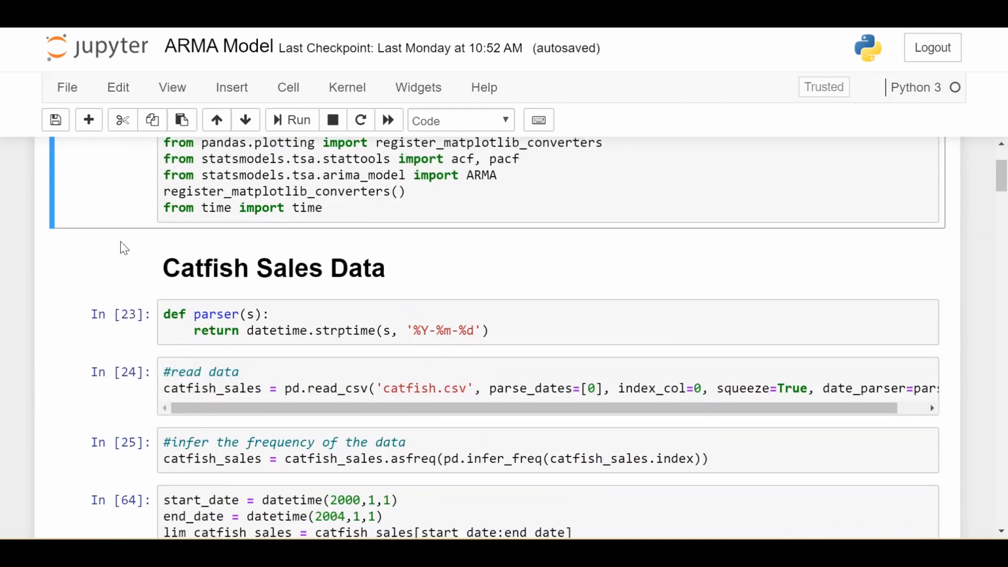
scroll(down, 3)
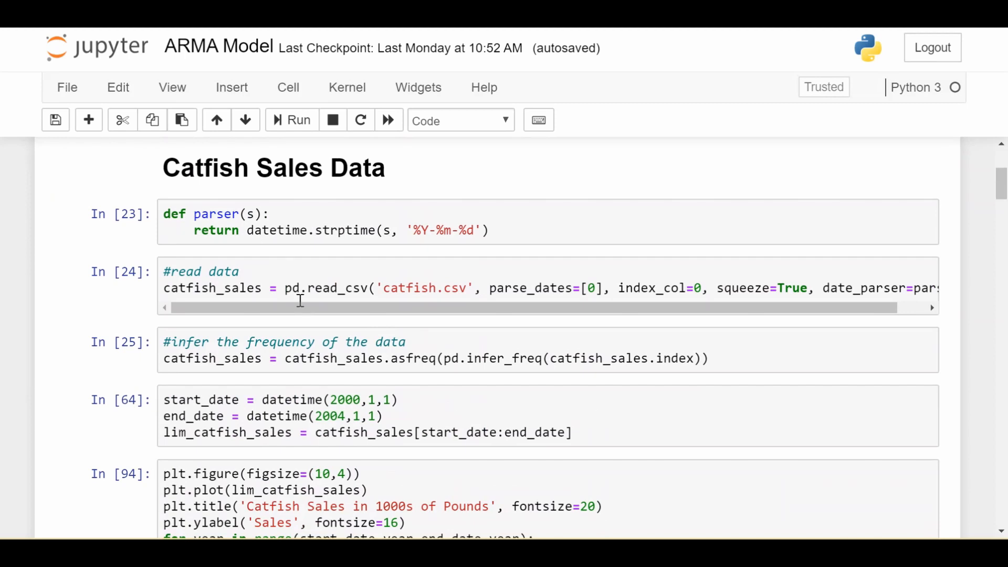
scroll(down, 3)
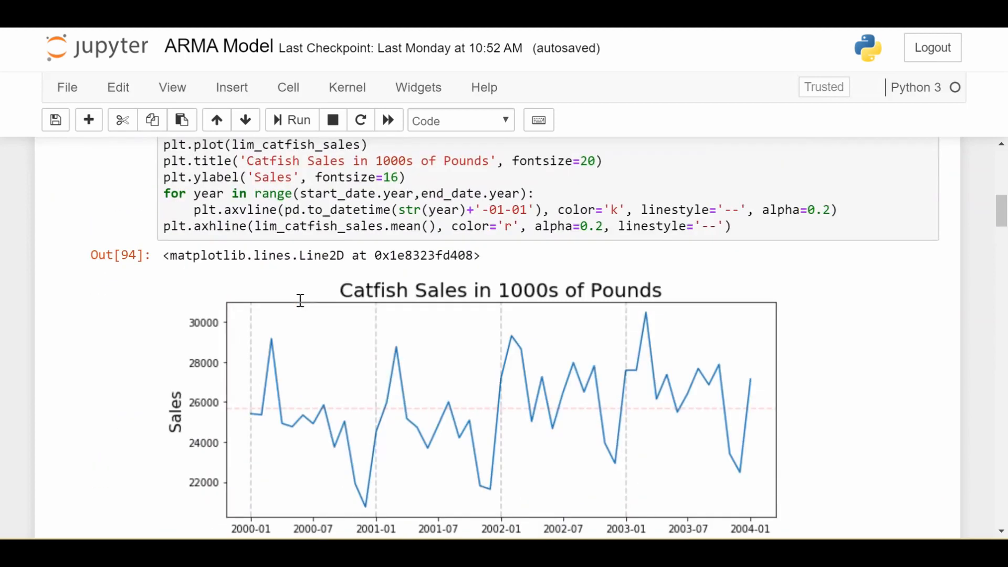
scroll(down, 3)
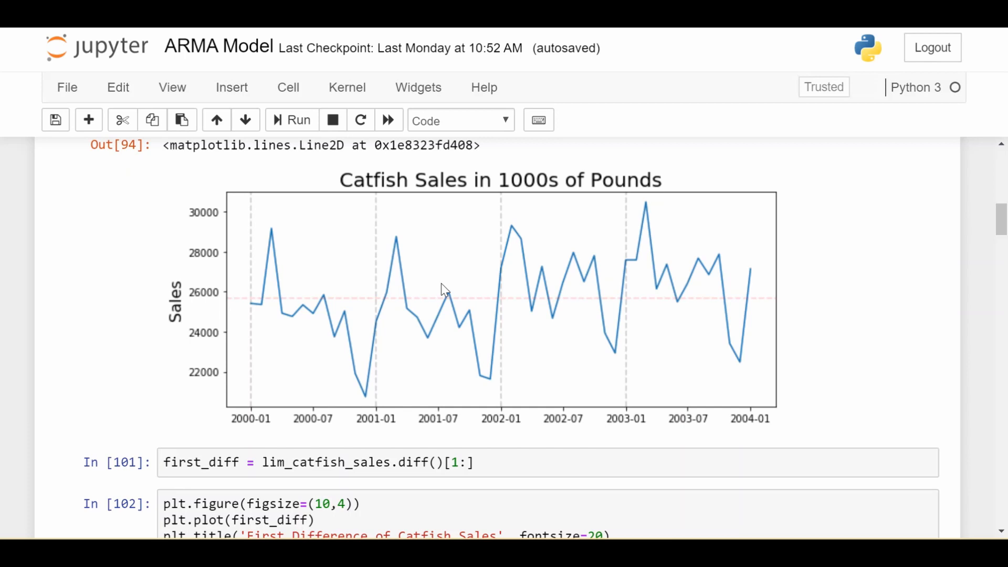
mouse_move(260, 424)
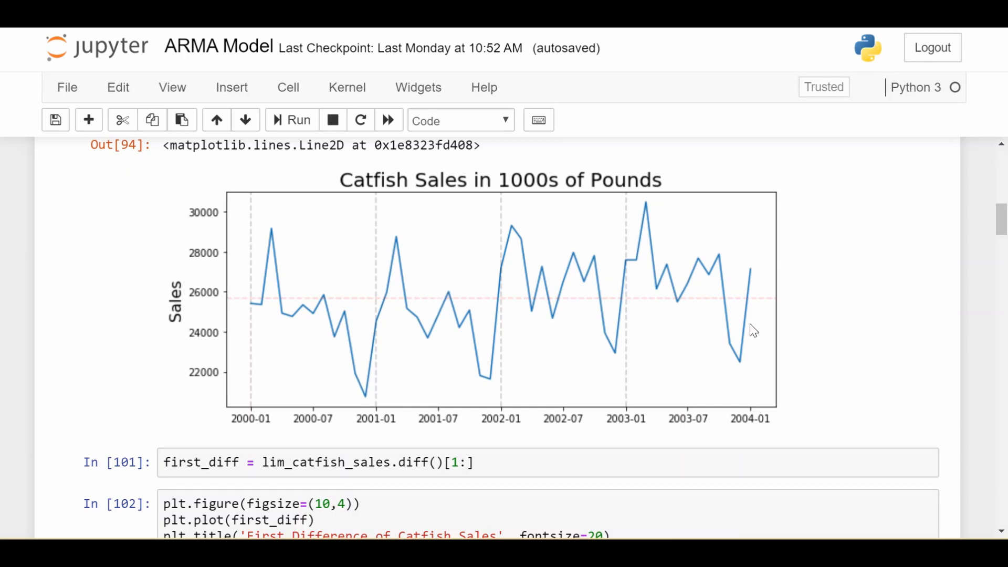
mouse_move(653, 322)
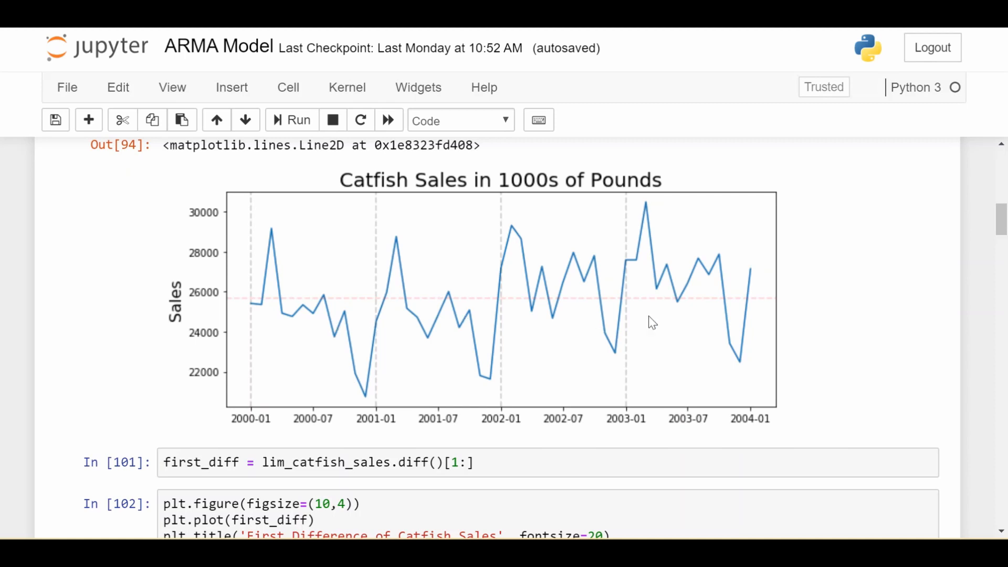
mouse_move(260, 208)
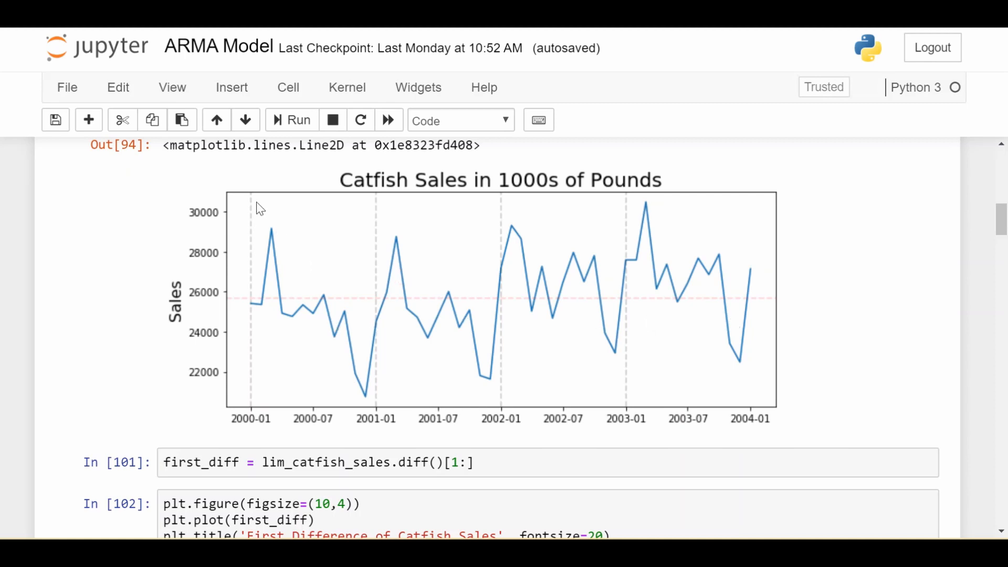
mouse_move(392, 224)
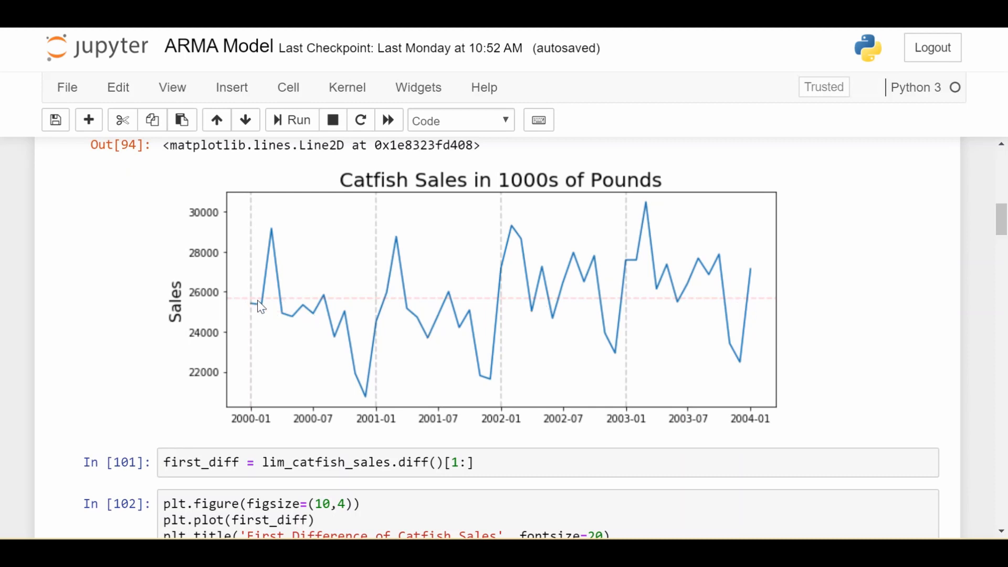
mouse_move(355, 309)
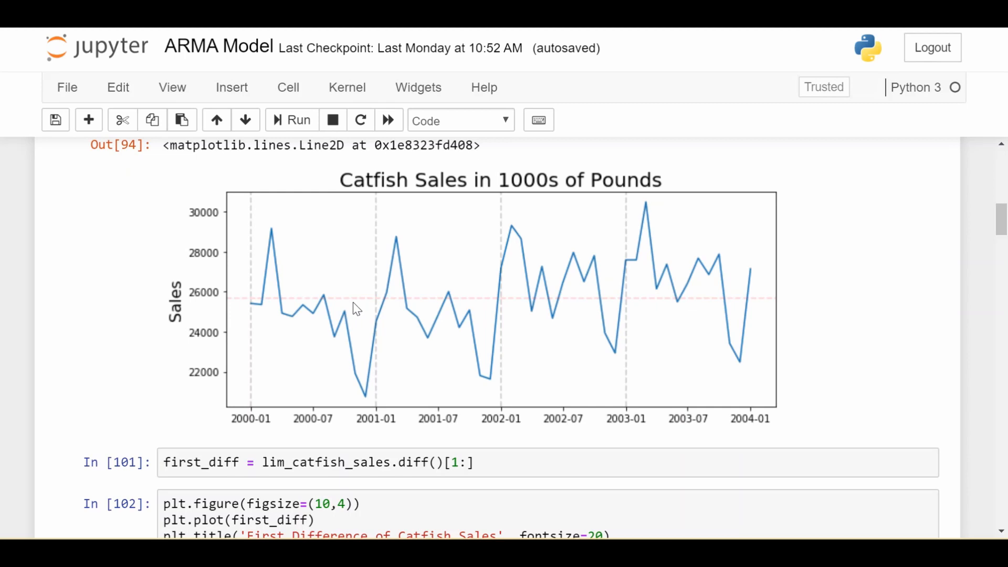
mouse_move(443, 299)
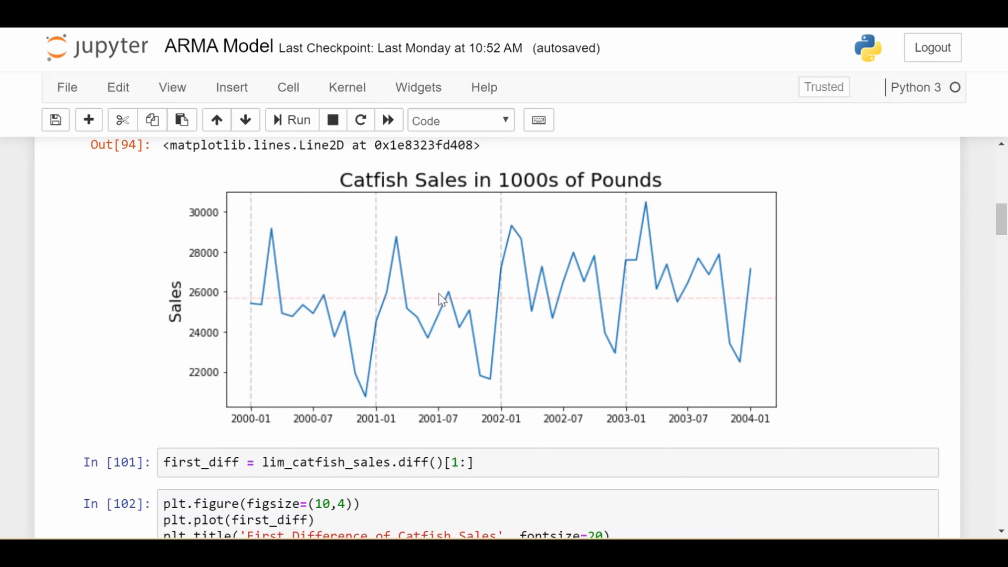
mouse_move(324, 326)
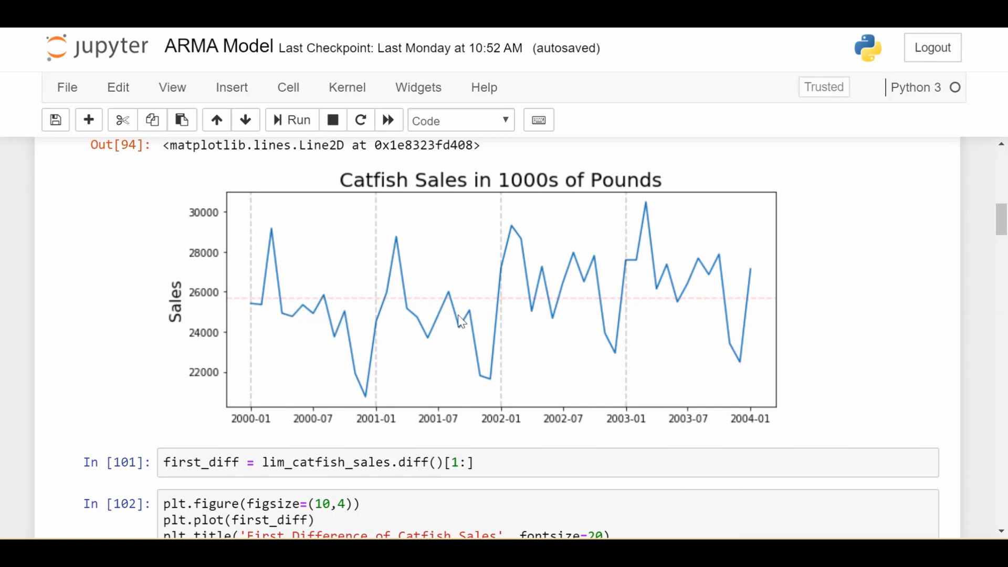
mouse_move(704, 272)
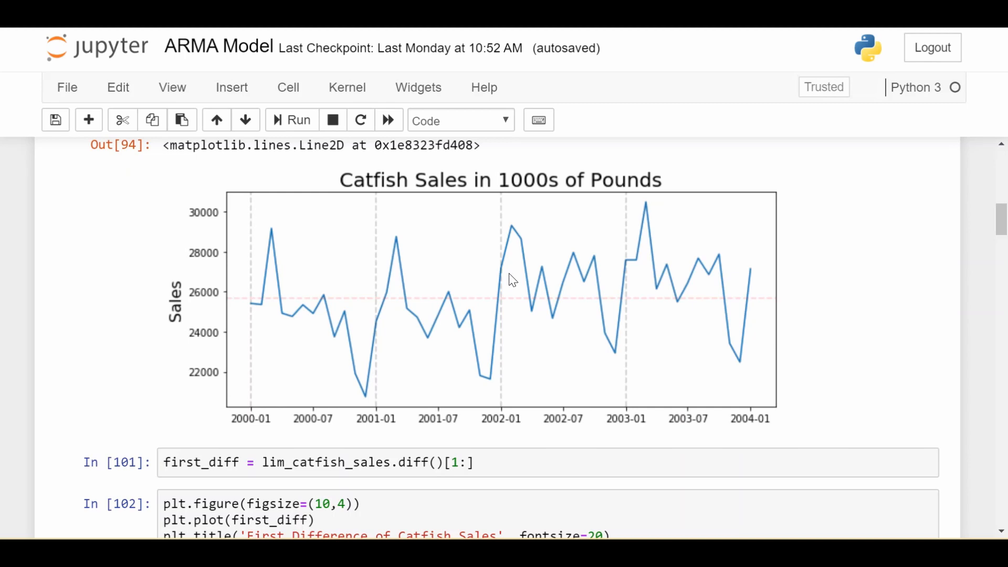
mouse_move(409, 267)
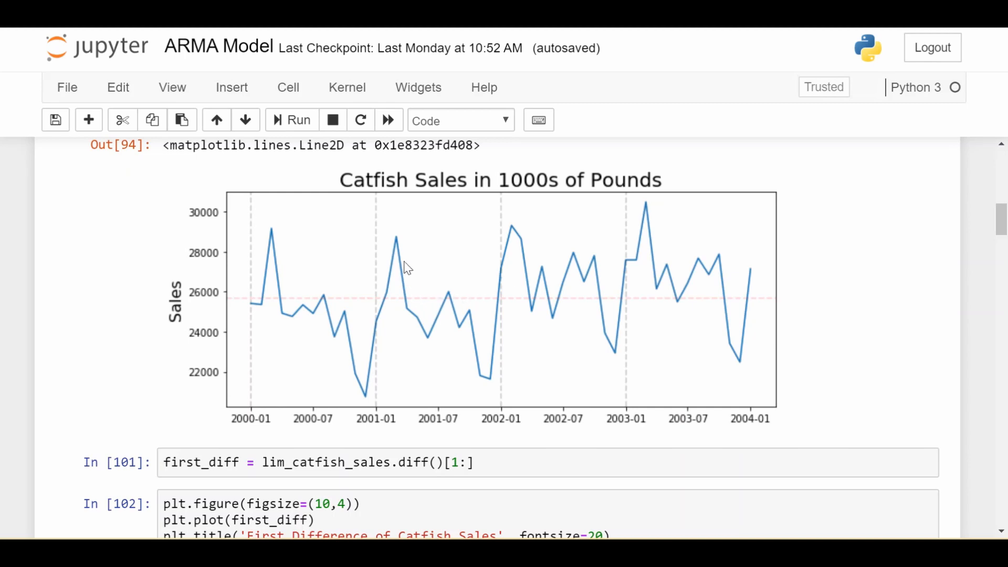
Step: Scroll to cell 102's first-difference plot sitting just above the ACF heading
scroll(down, 3)
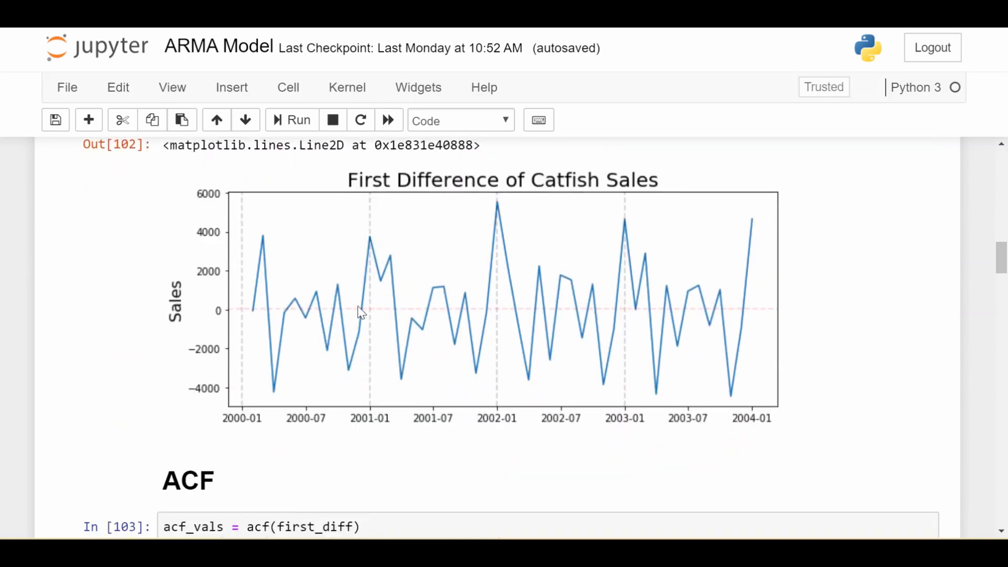
mouse_move(233, 316)
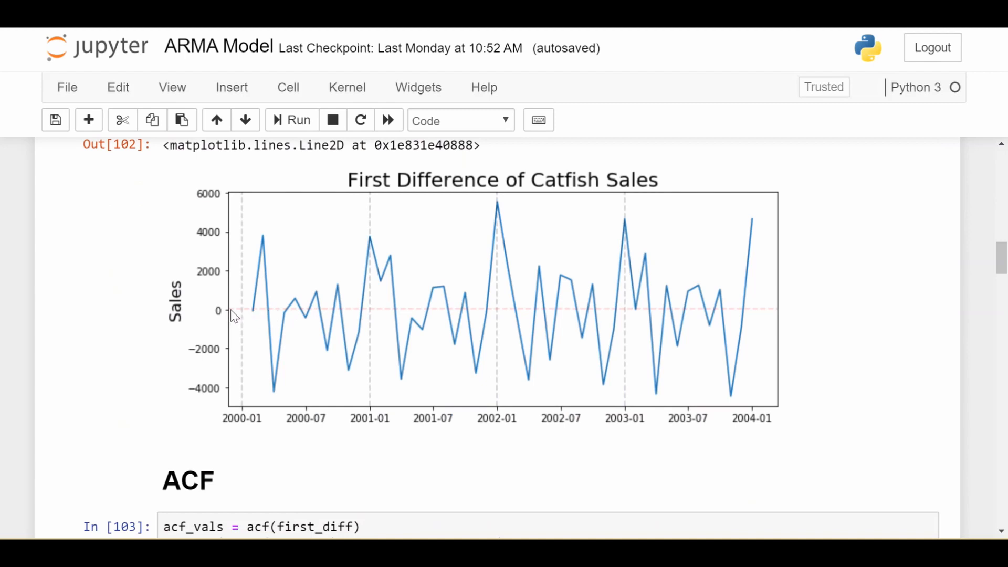
mouse_move(412, 320)
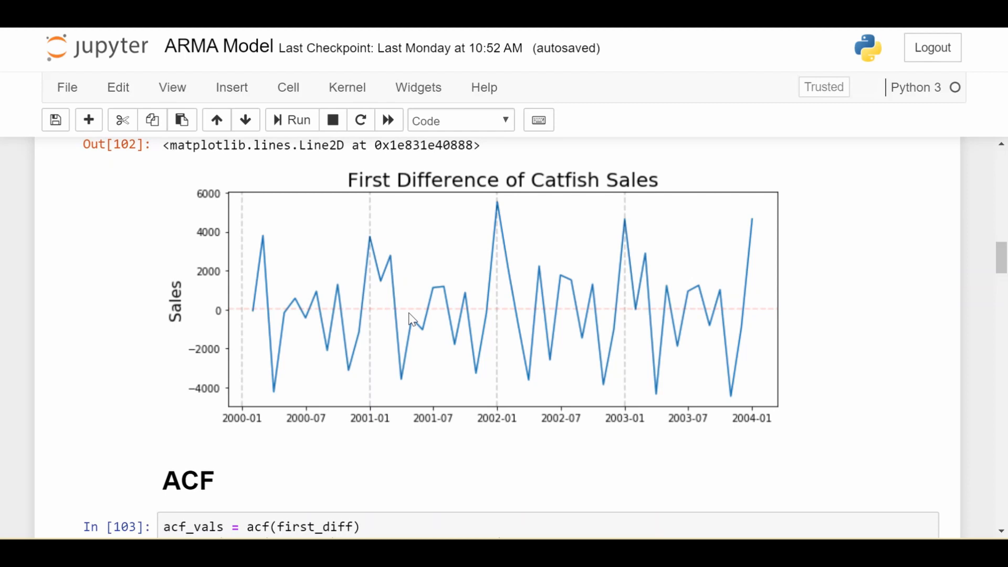
scroll(down, 3)
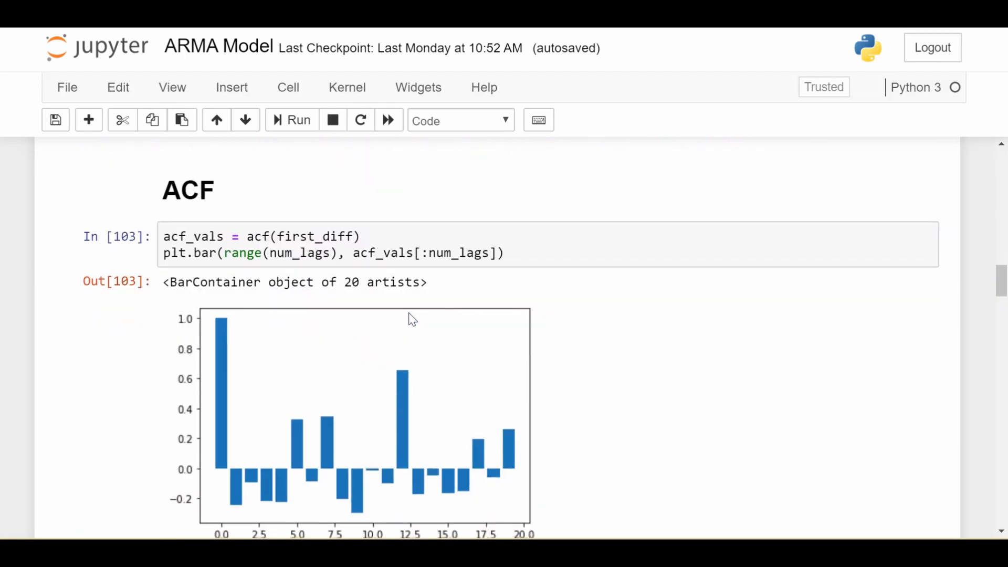
scroll(down, 3)
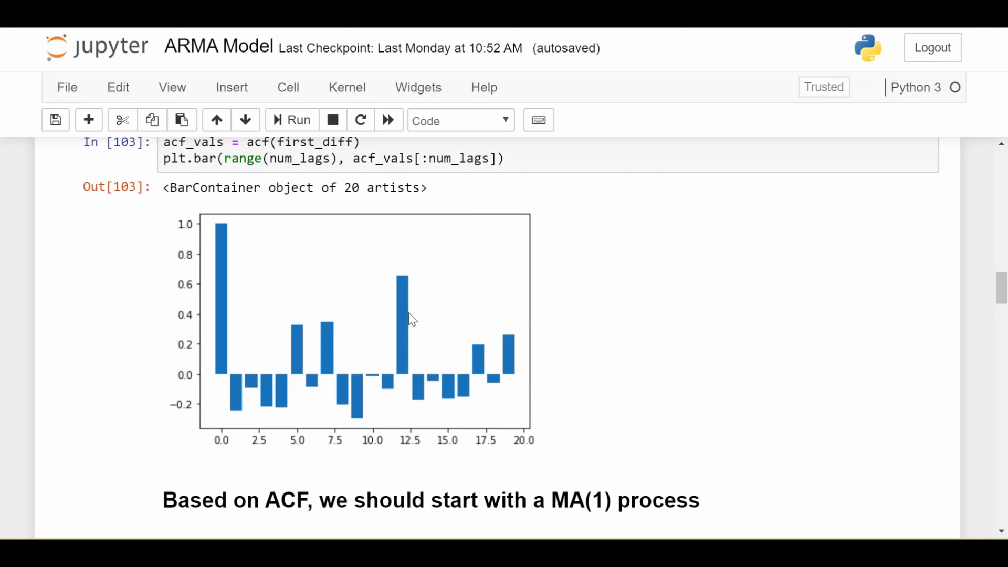
mouse_move(238, 384)
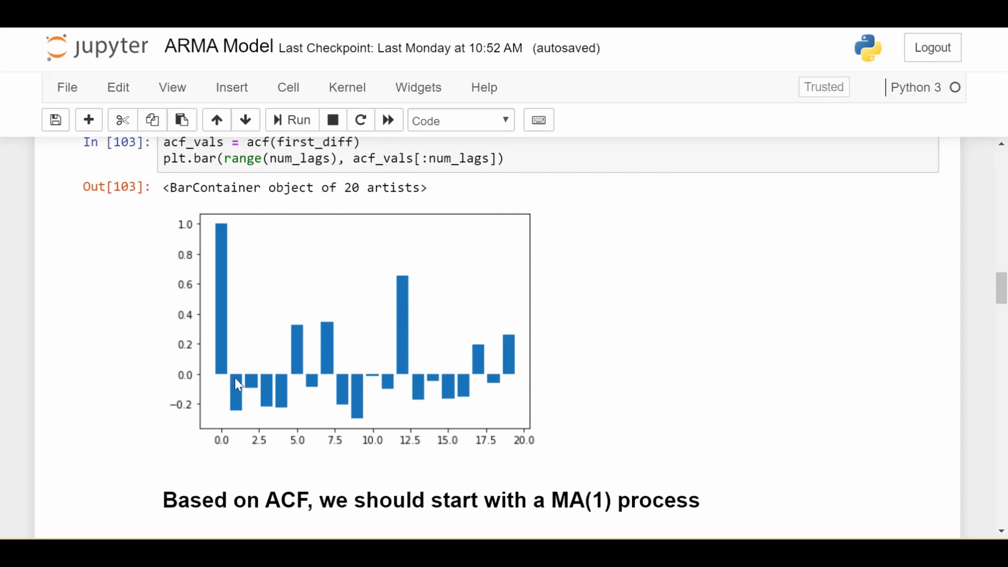
mouse_move(244, 400)
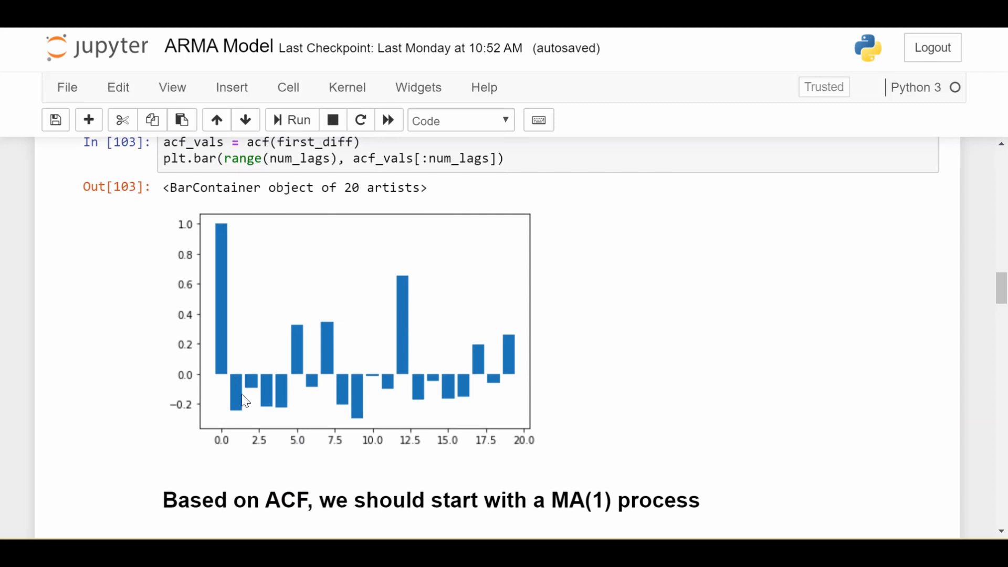
mouse_move(252, 388)
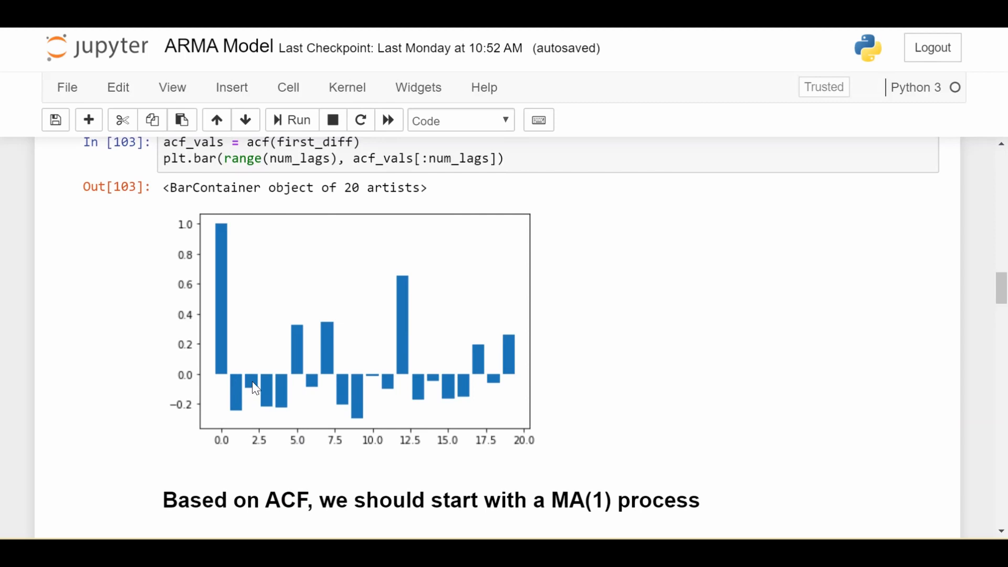
mouse_move(280, 391)
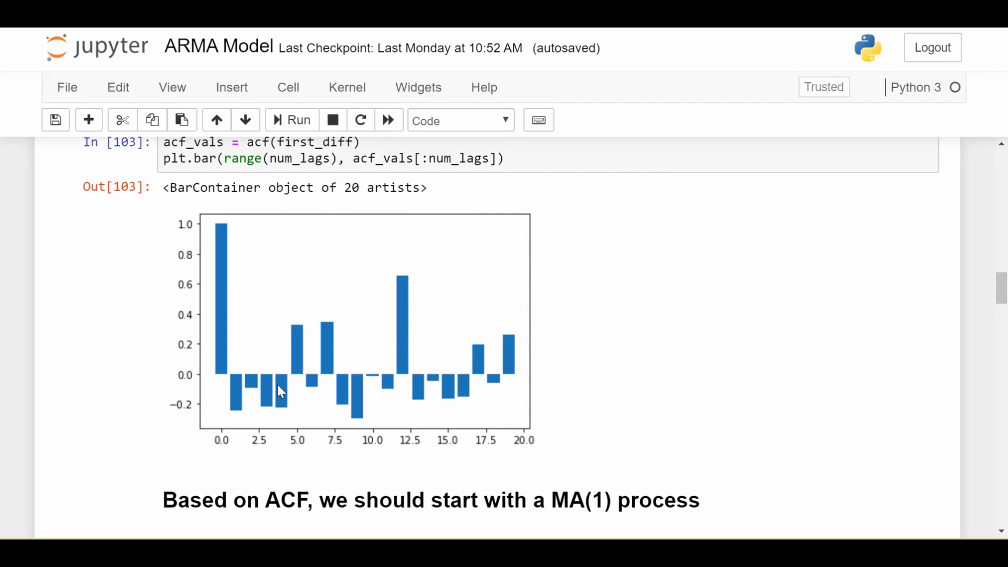
mouse_move(239, 413)
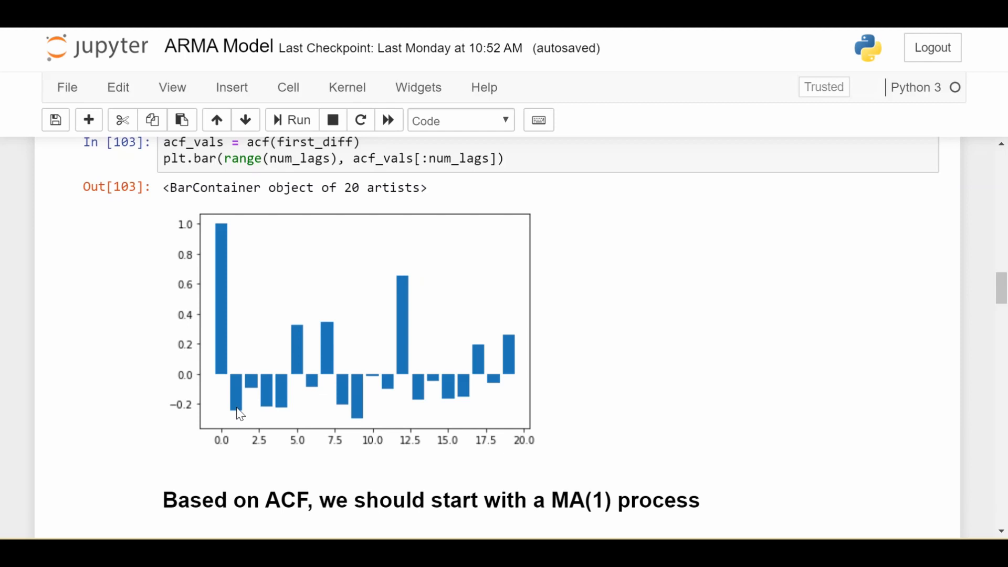
mouse_move(240, 384)
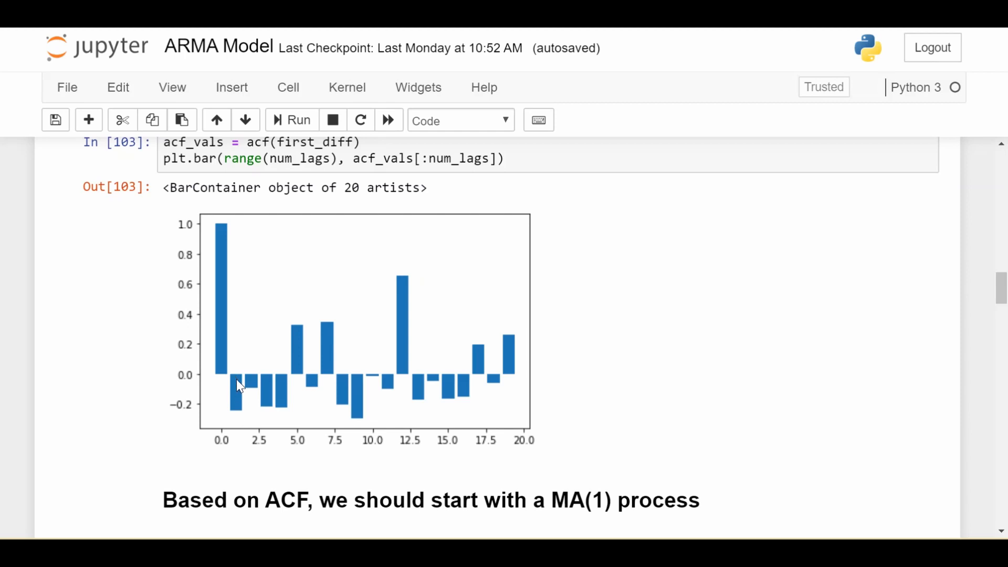
Step: Scroll past the PACF bar chart and AR(4) note to the train/test split and ARMA(4,1) definition
scroll(down, 3)
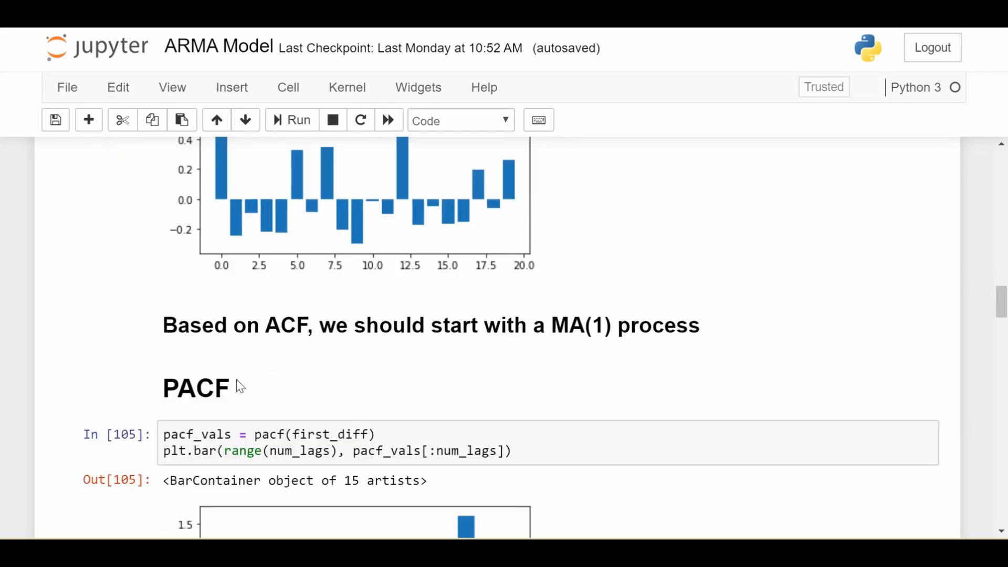
scroll(down, 3)
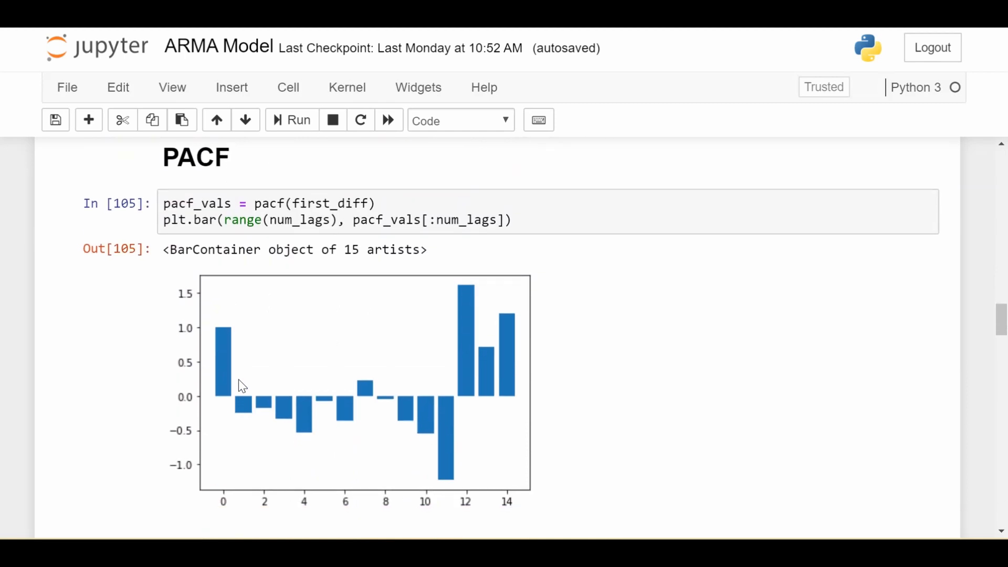
mouse_move(255, 423)
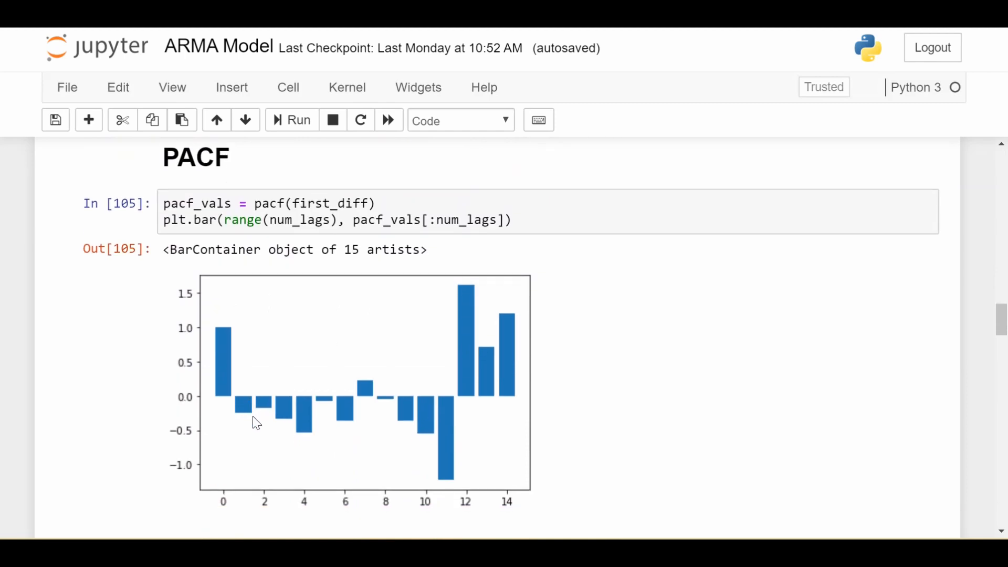
mouse_move(305, 399)
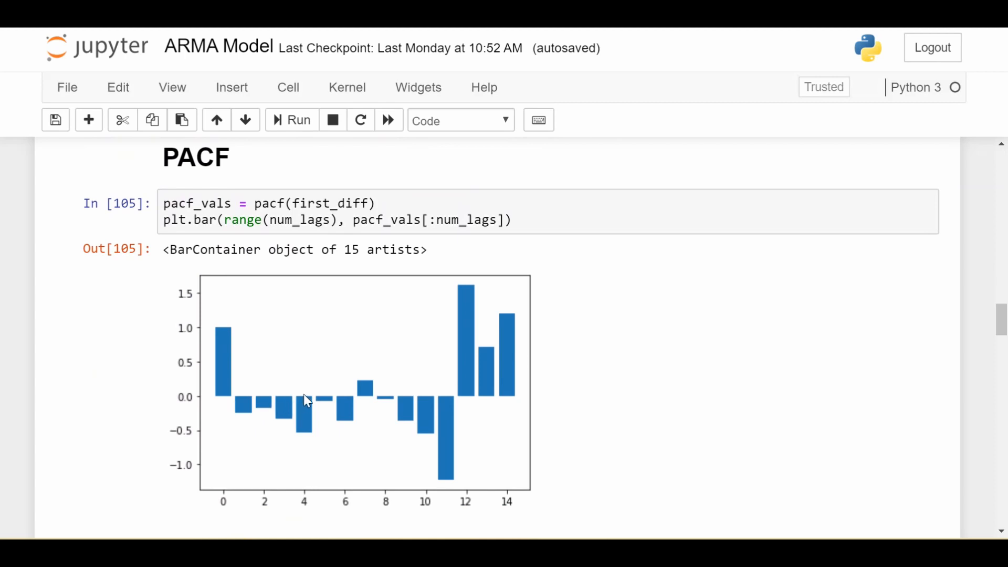
mouse_move(346, 409)
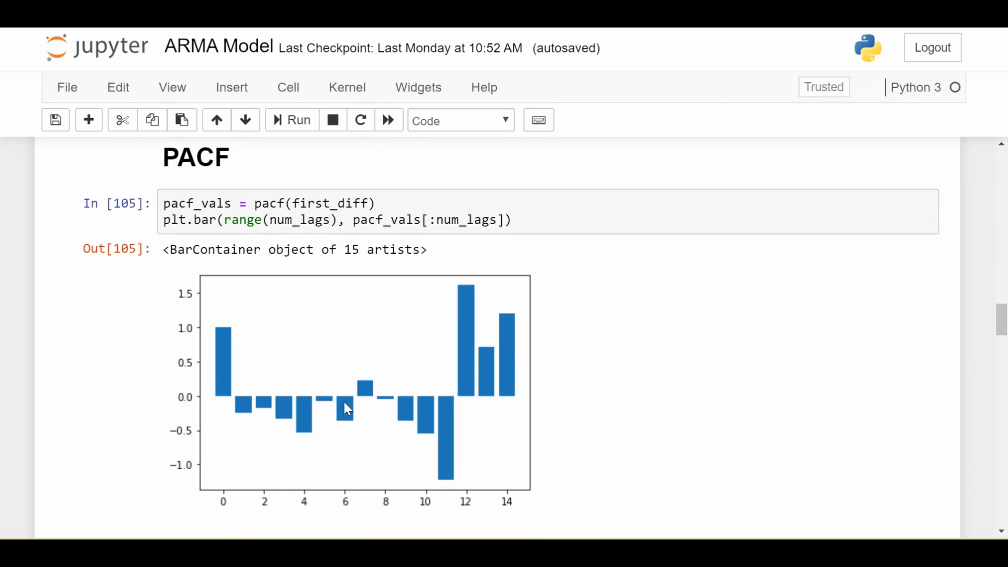
mouse_move(315, 402)
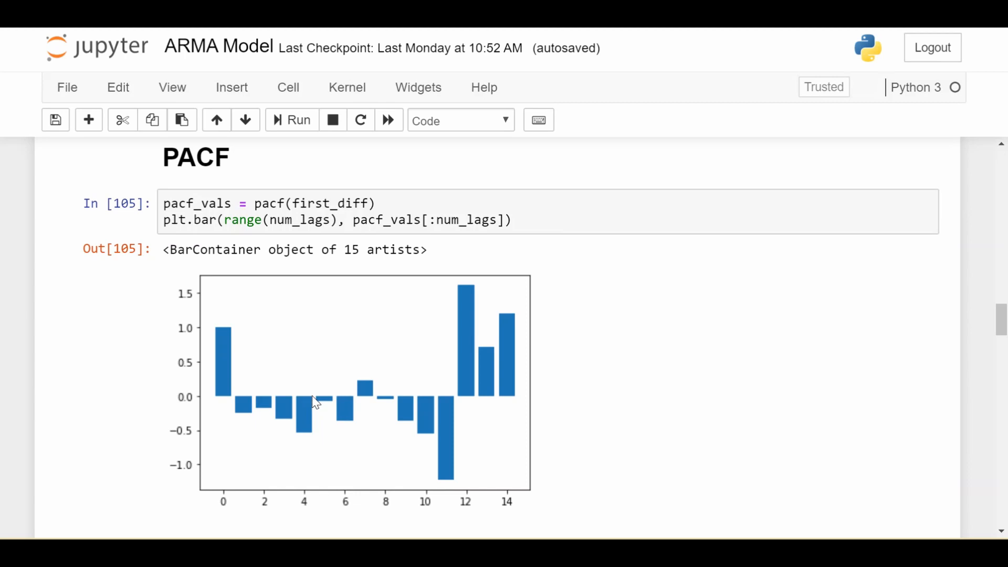
mouse_move(507, 382)
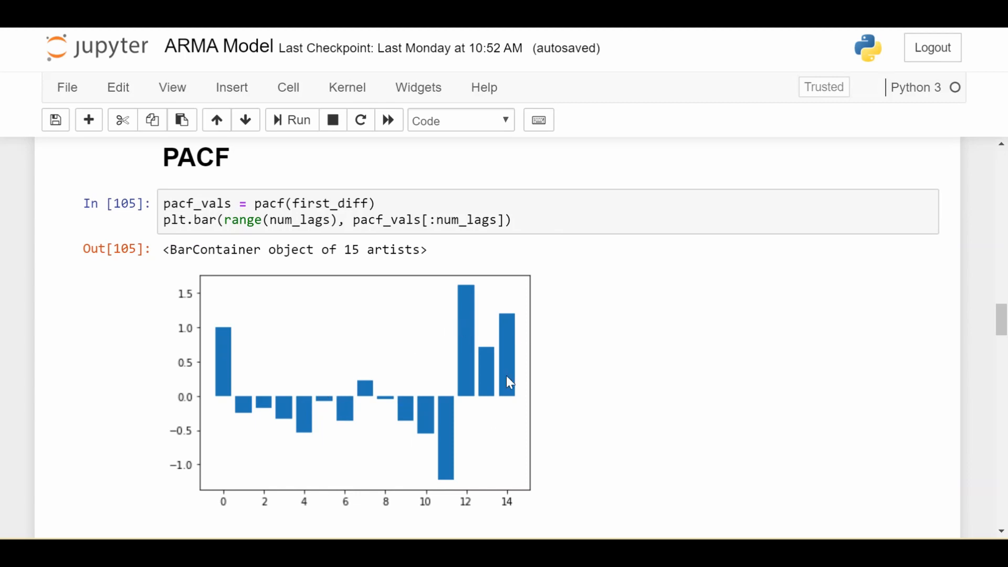
mouse_move(470, 380)
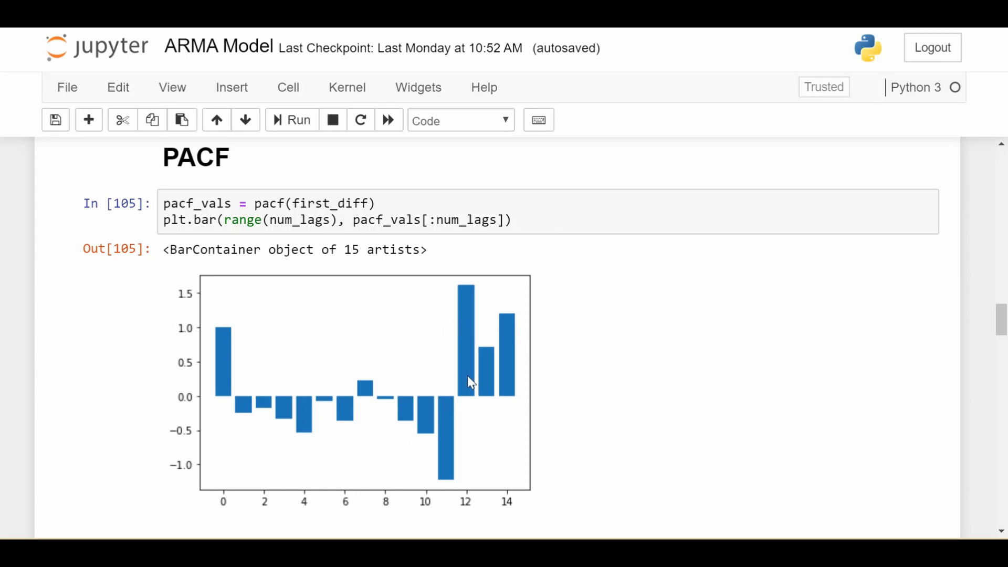
mouse_move(470, 286)
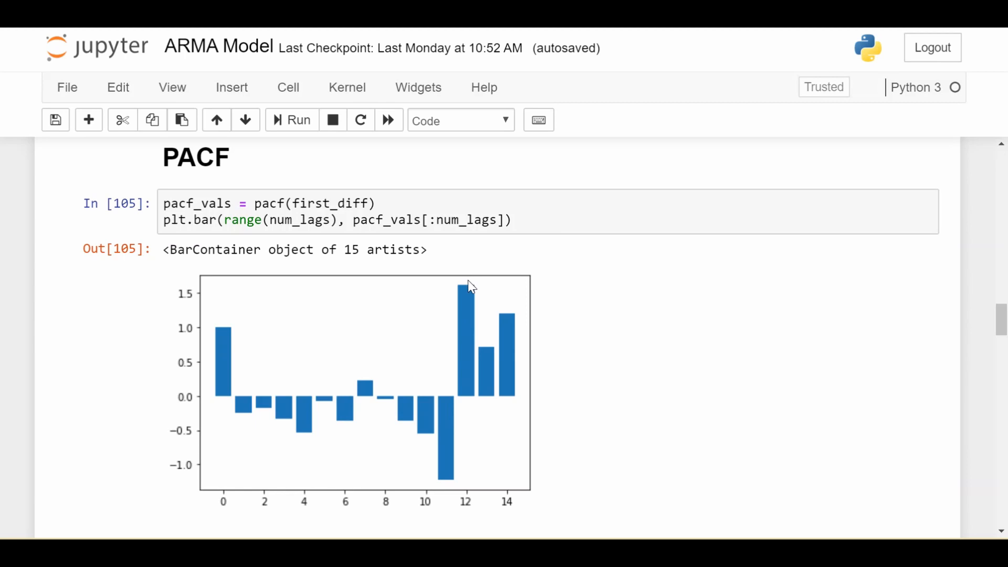
mouse_move(508, 312)
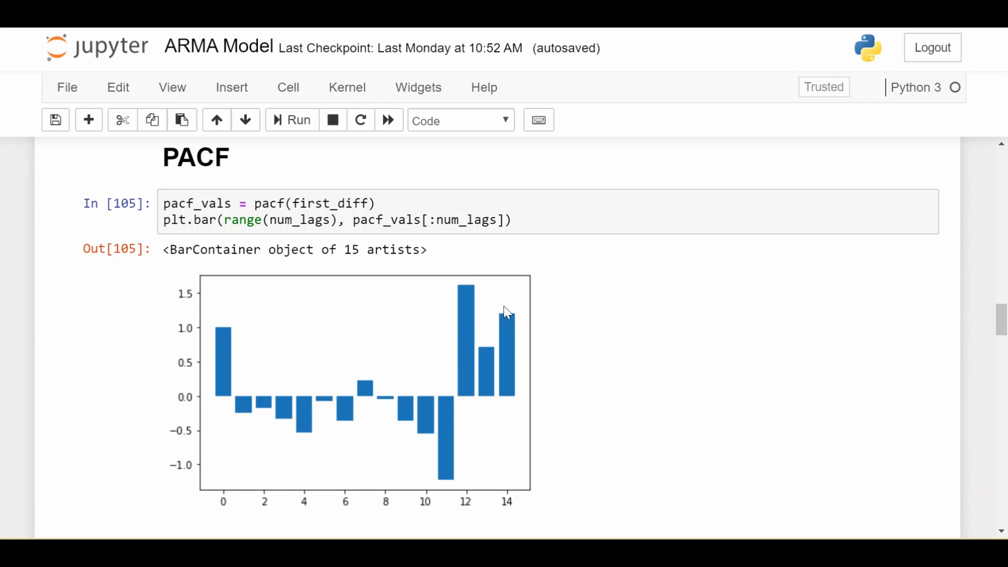
mouse_move(610, 332)
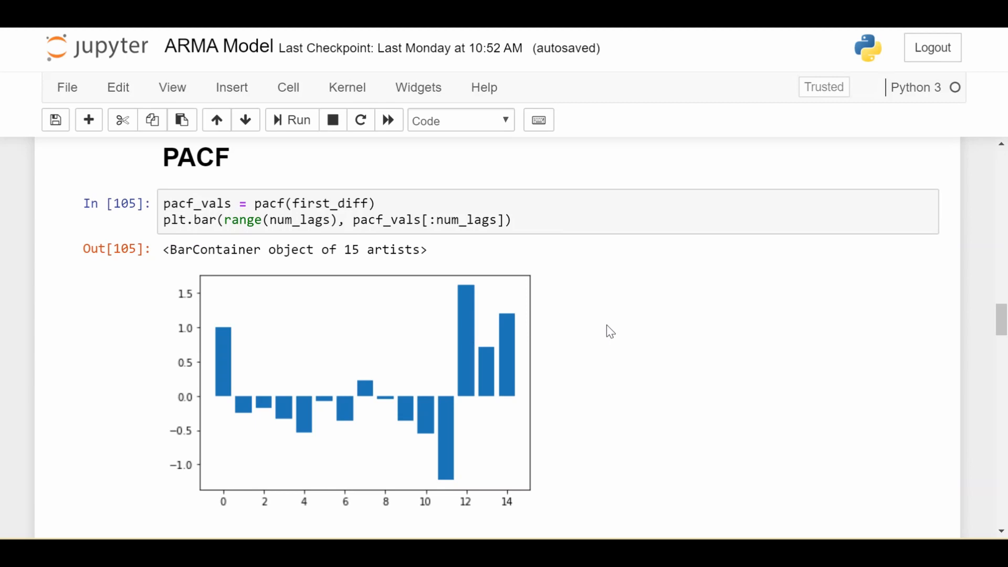
mouse_move(315, 378)
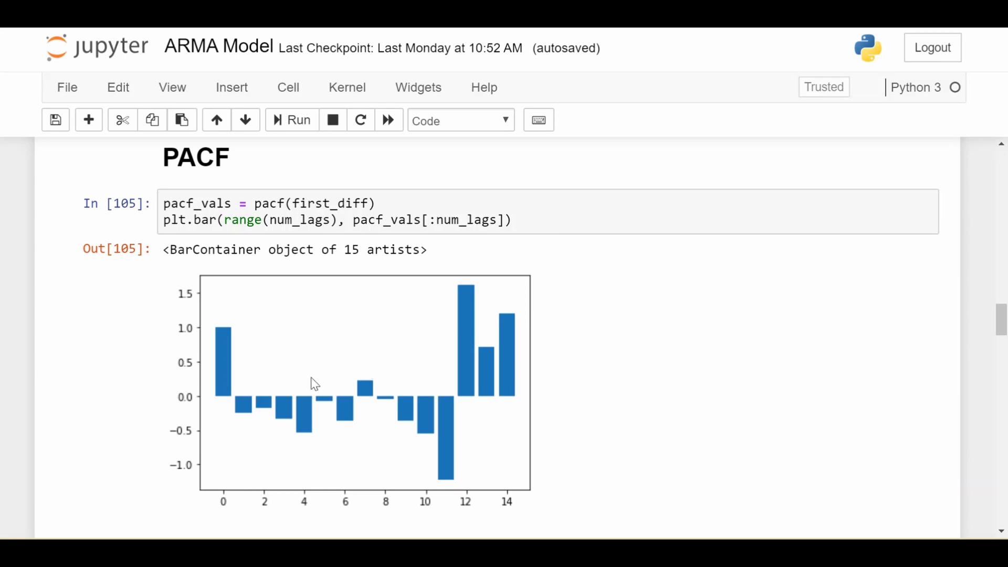
scroll(down, 3)
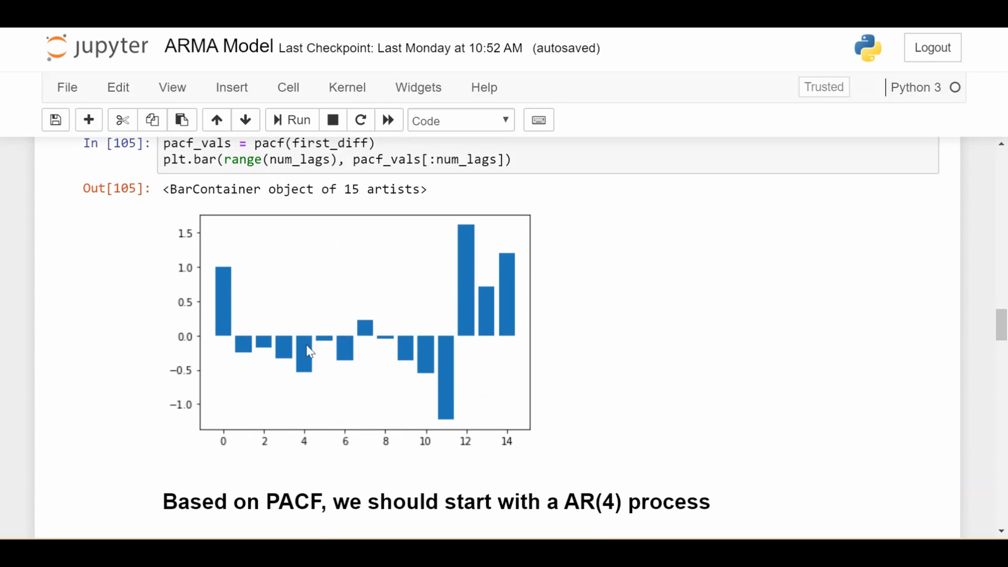
scroll(down, 3)
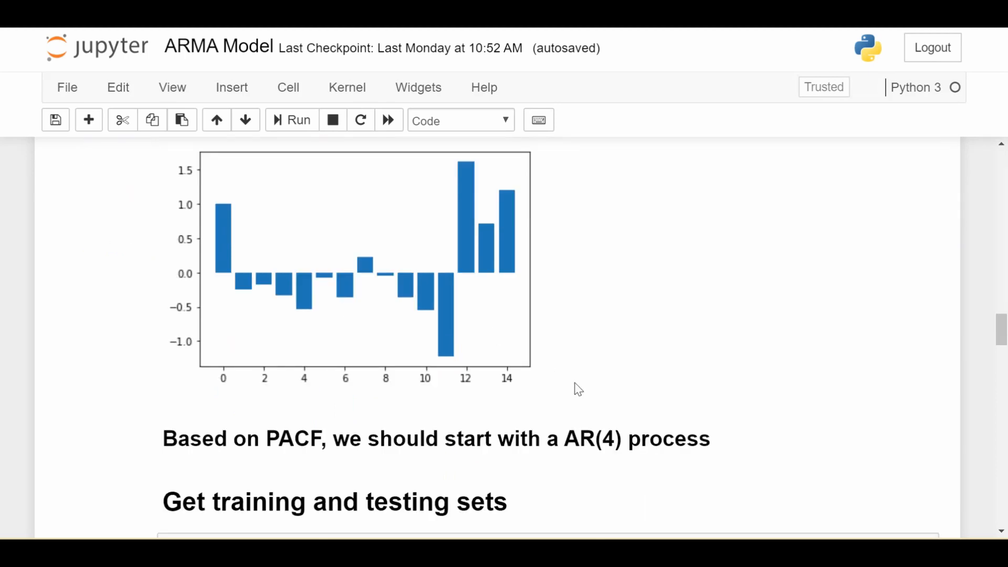
mouse_move(604, 398)
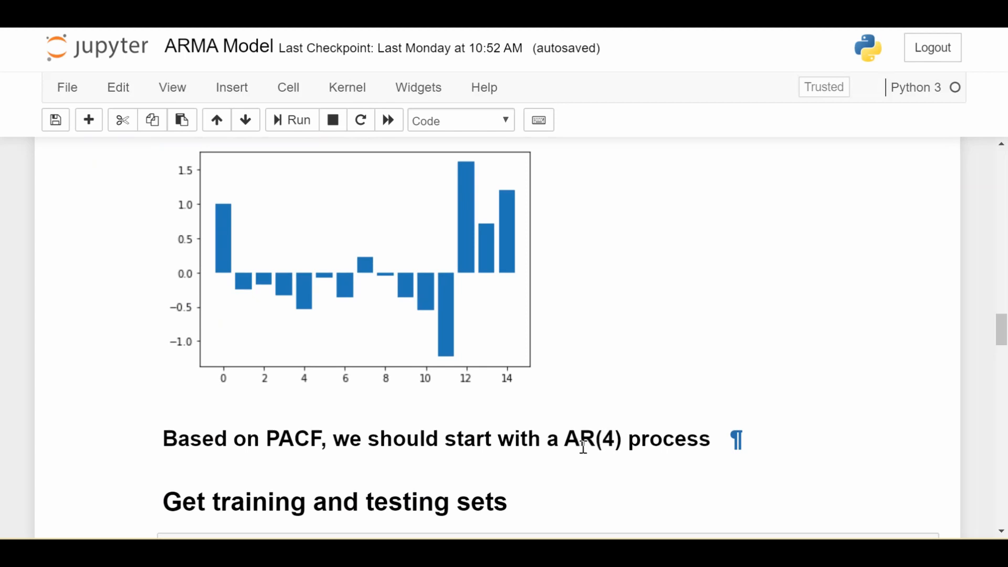
scroll(up, 3)
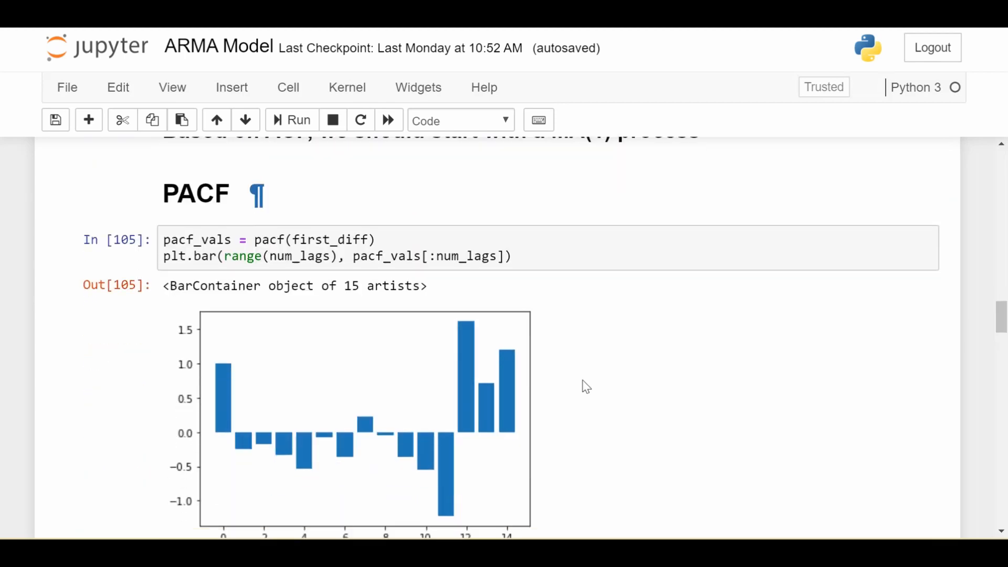
scroll(down, 3)
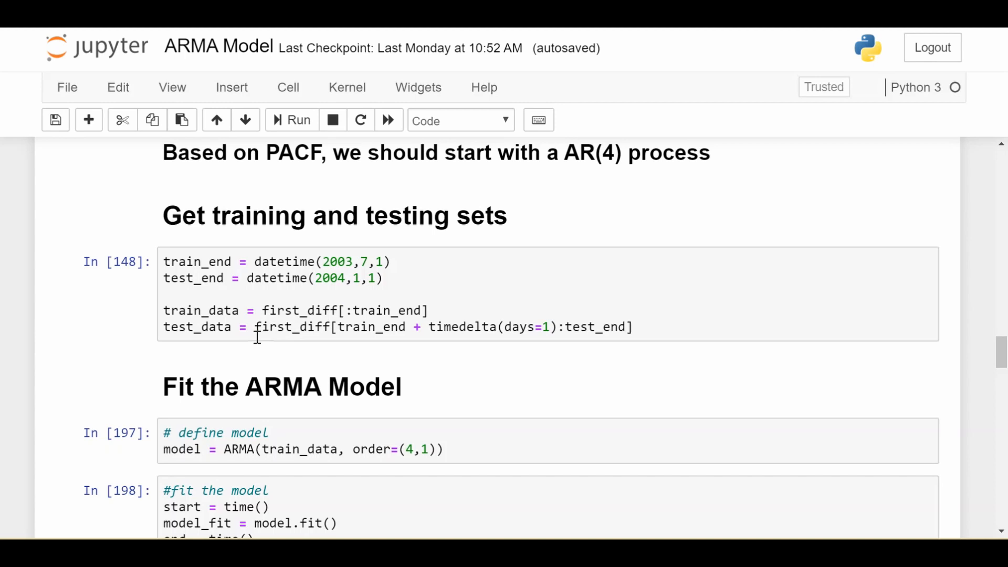
Step: Highlight ARMA in the imports, then scroll to the 0.68 s fit and model_fit.summary() output
scroll(down, 3)
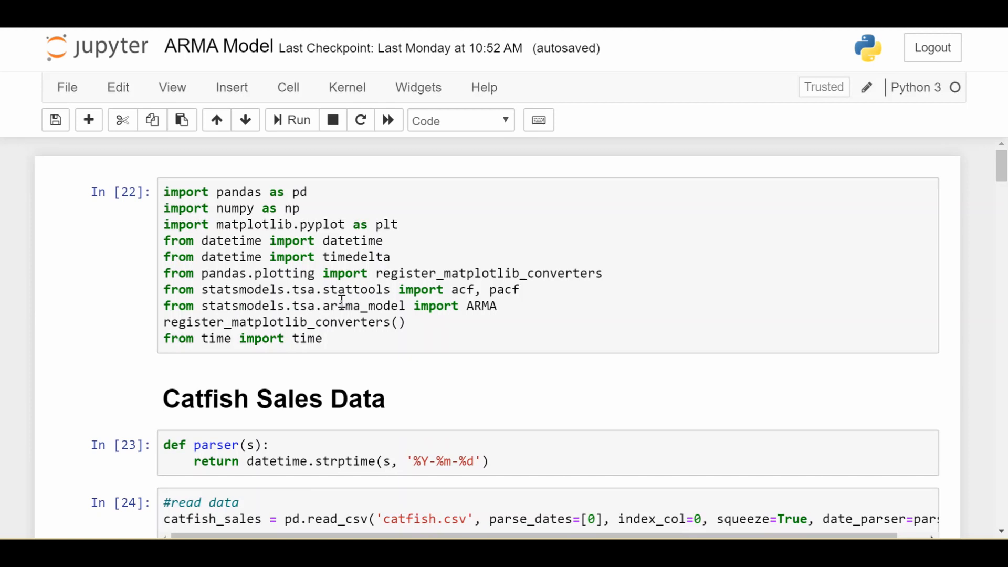
double_click(481, 307)
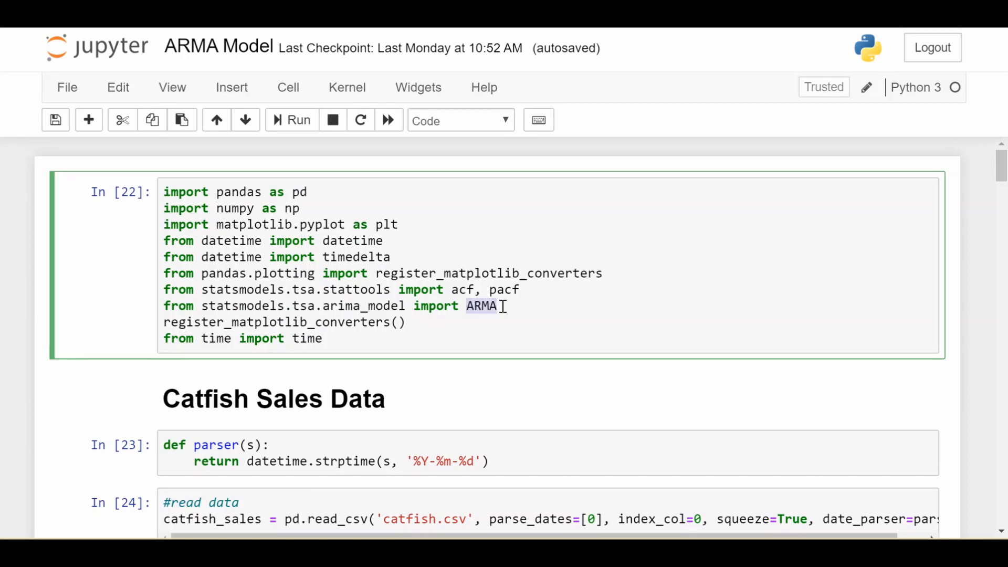
scroll(down, 3)
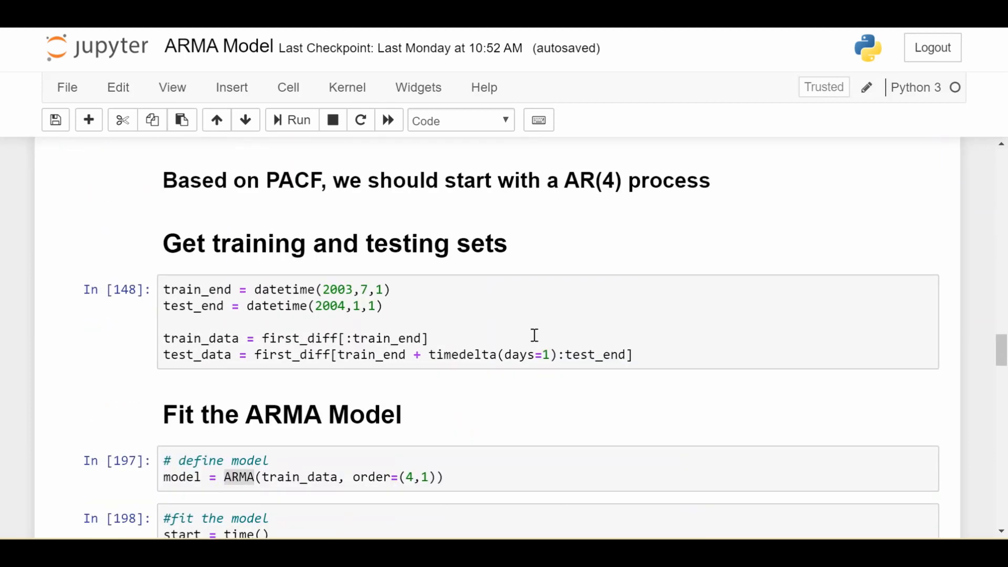
scroll(down, 3)
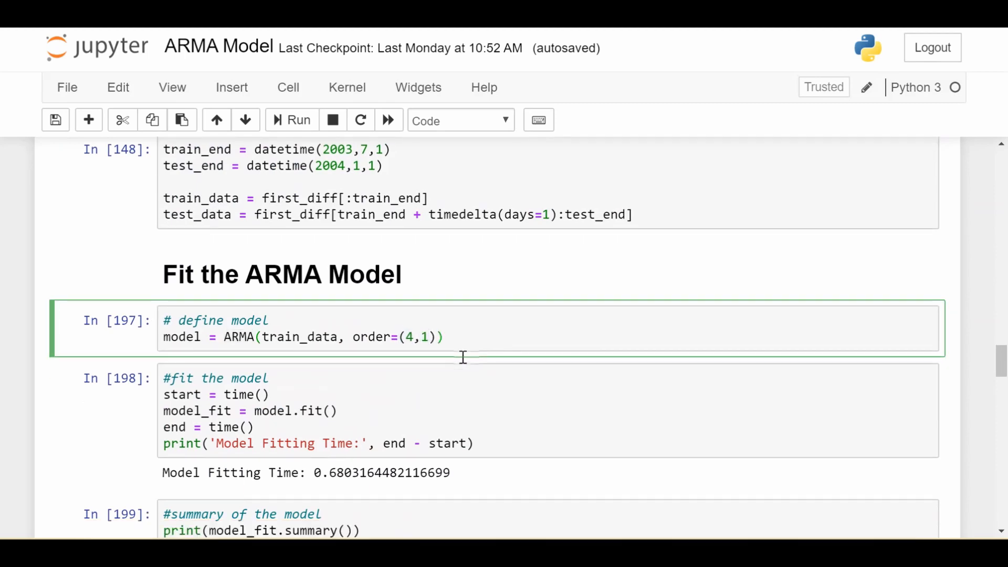
scroll(down, 3)
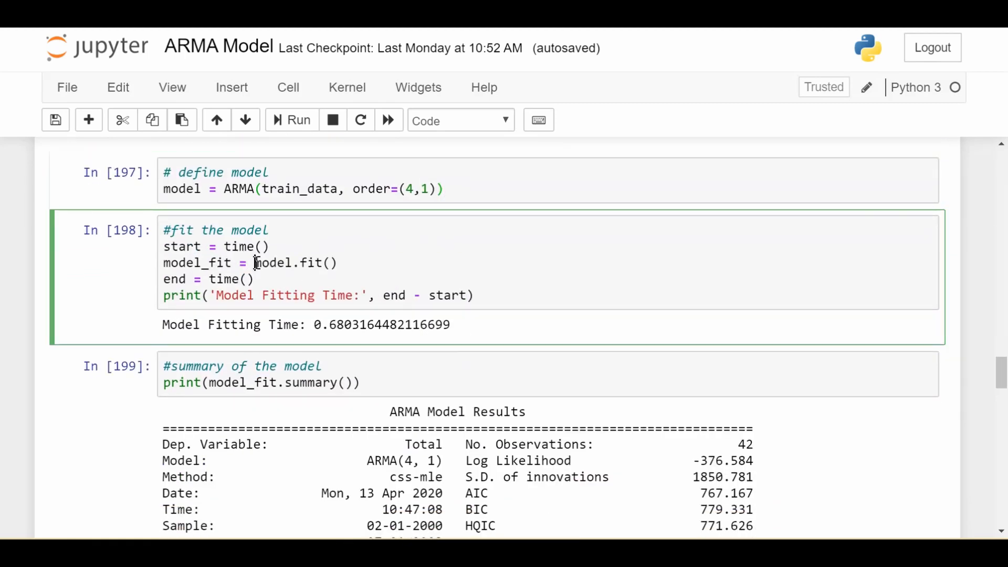
scroll(down, 3)
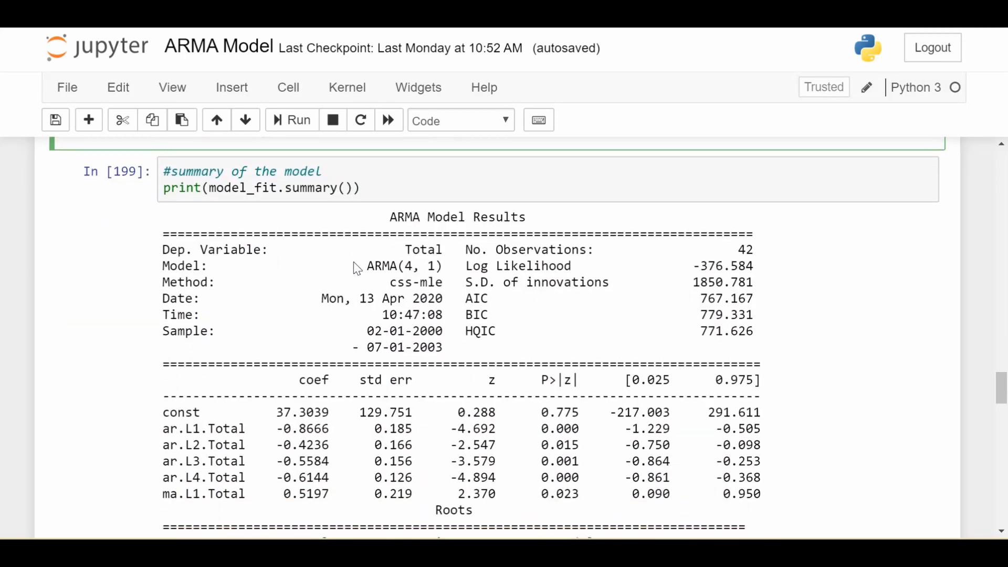
Step: Highlight the ma.L1.Total coefficient, then scroll through the Roots table to the ARMA(4,1) equation heading
scroll(down, 3)
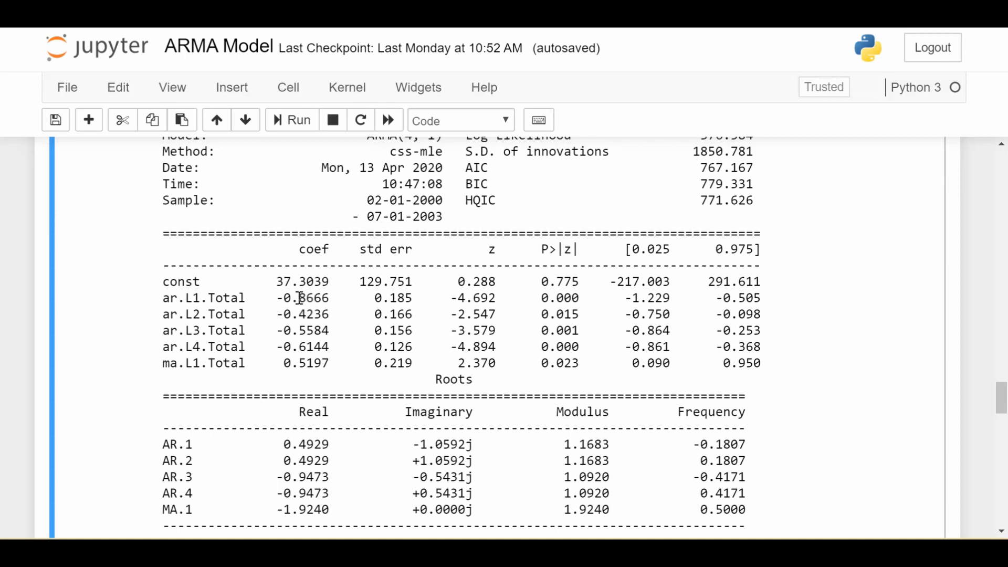
mouse_move(204, 315)
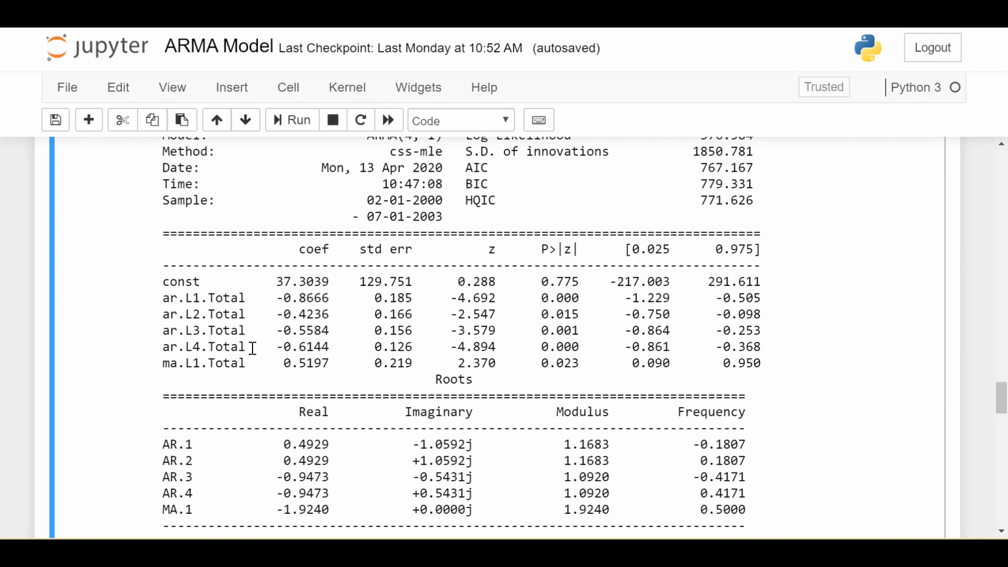
mouse_move(225, 363)
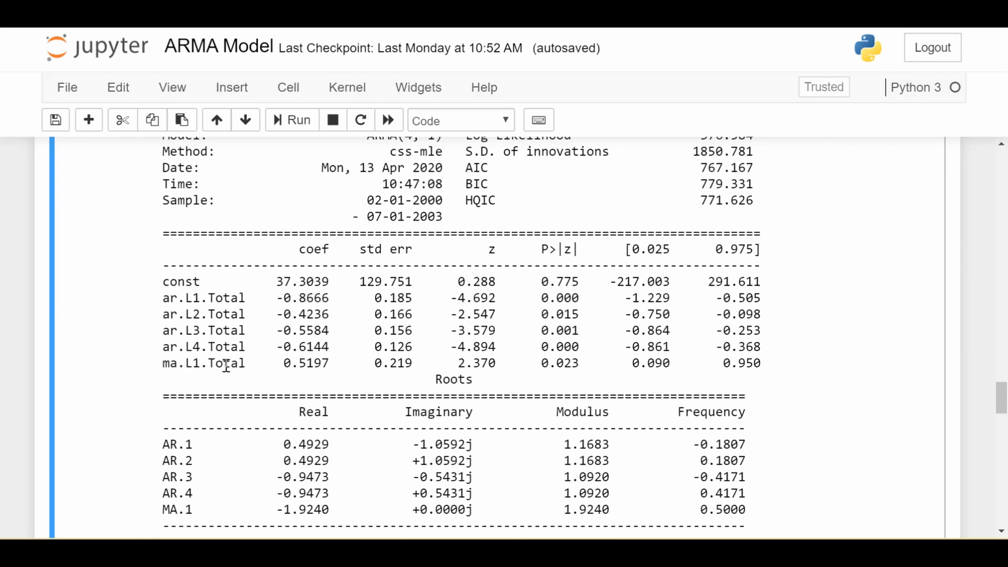
double_click(203, 363)
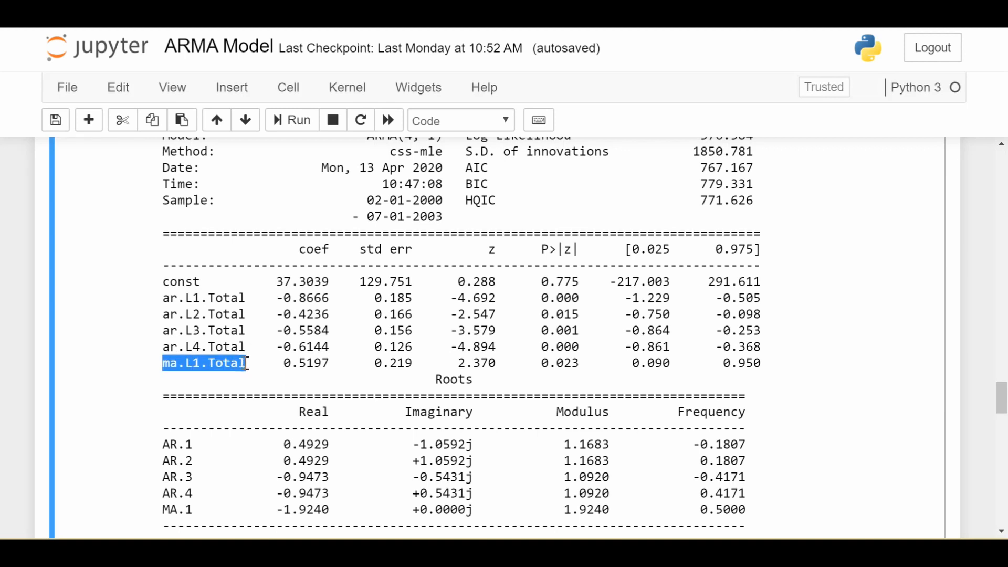
double_click(306, 363)
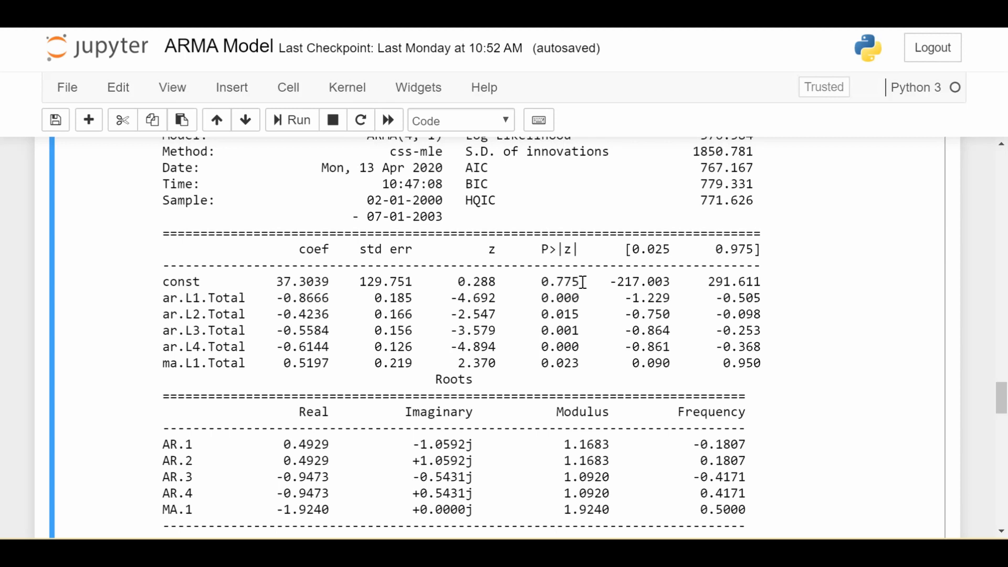
scroll(down, 3)
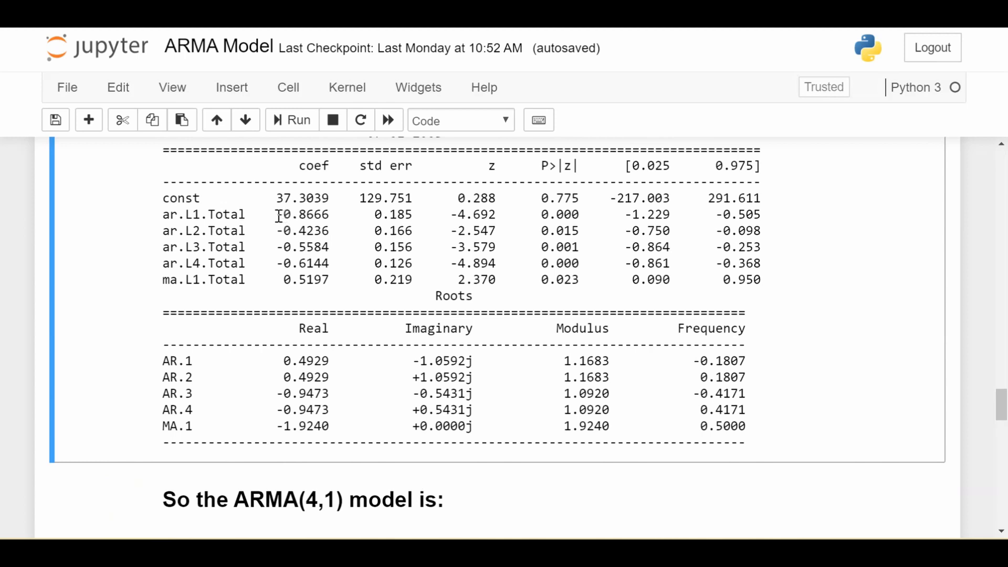
Step: Highlight the -0.8666 ar.L1.Total coefficient and scroll past the equation to the residuals plot
double_click(301, 215)
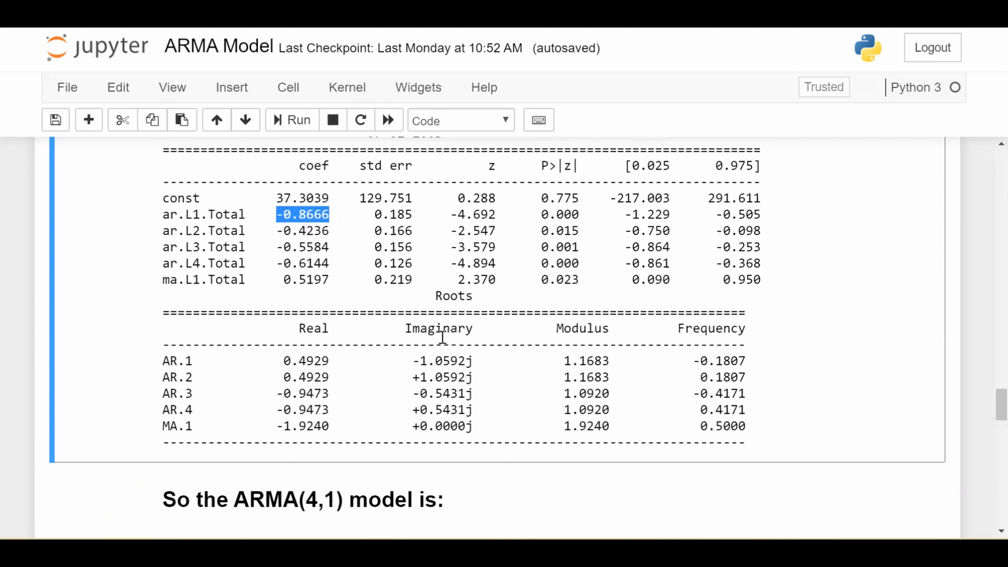
scroll(down, 3)
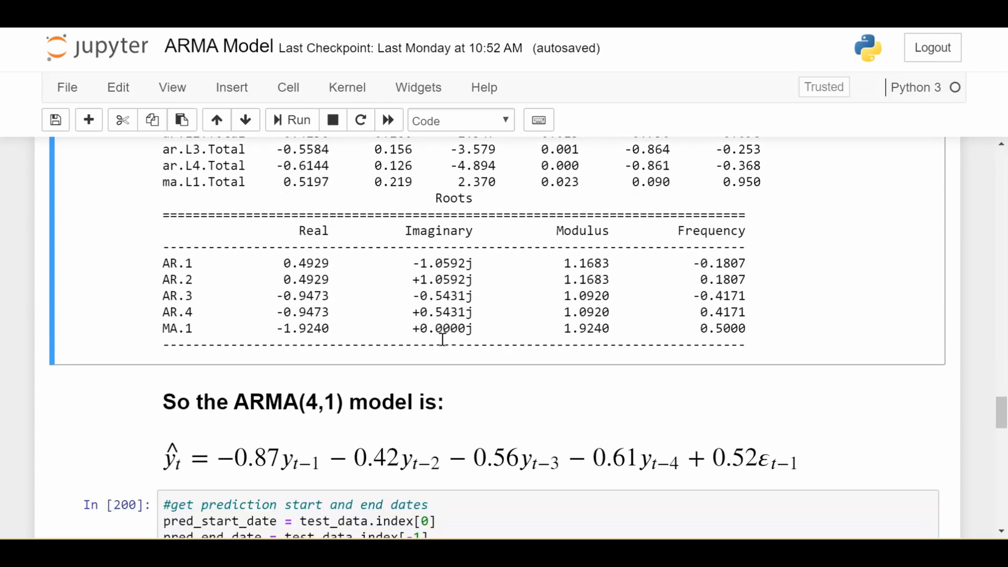
scroll(down, 3)
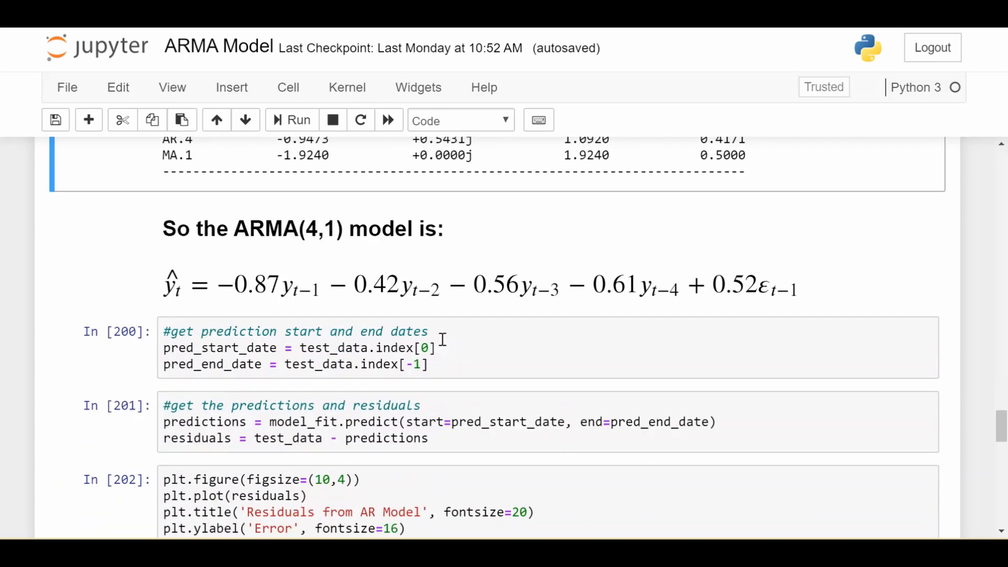
scroll(down, 3)
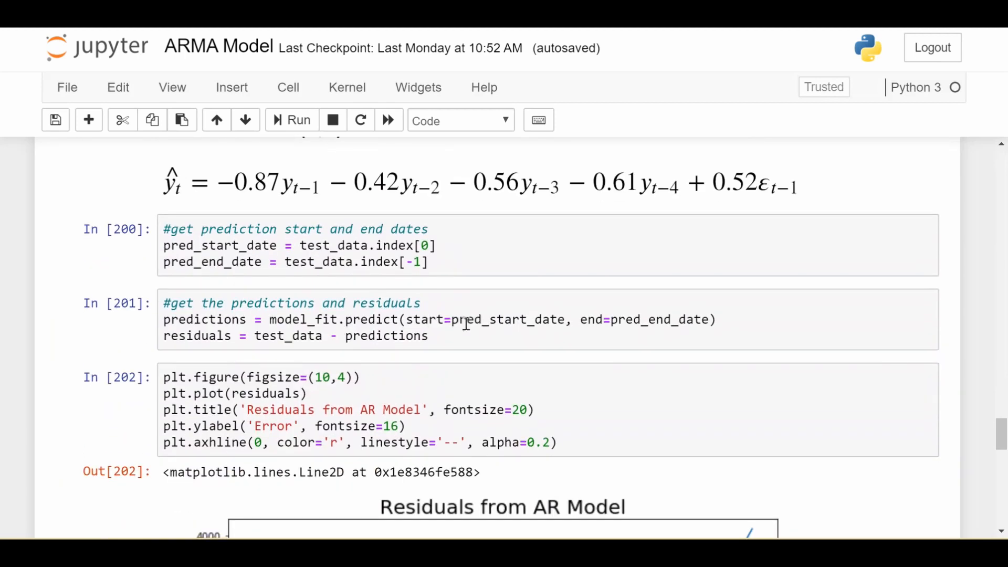
scroll(down, 3)
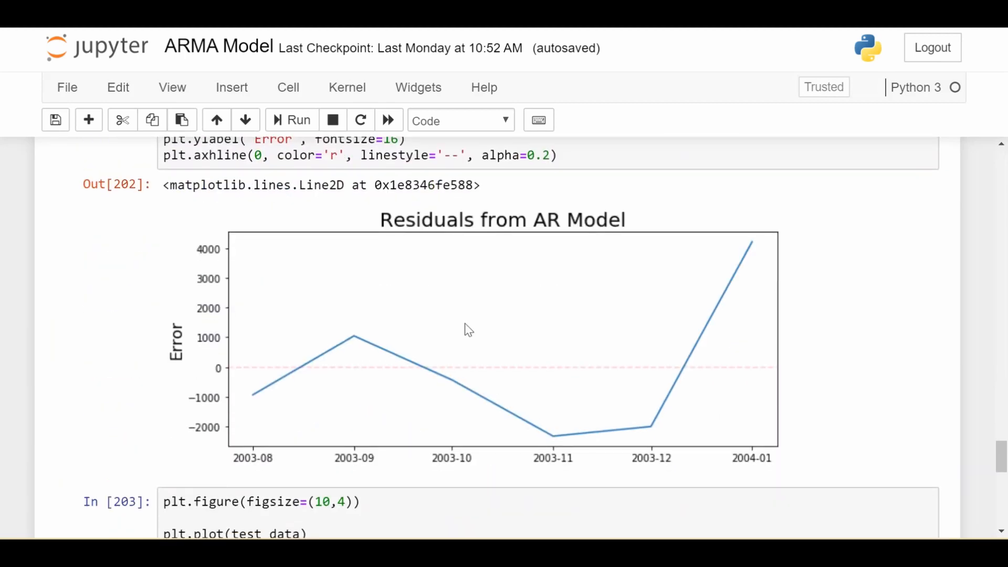
mouse_move(610, 381)
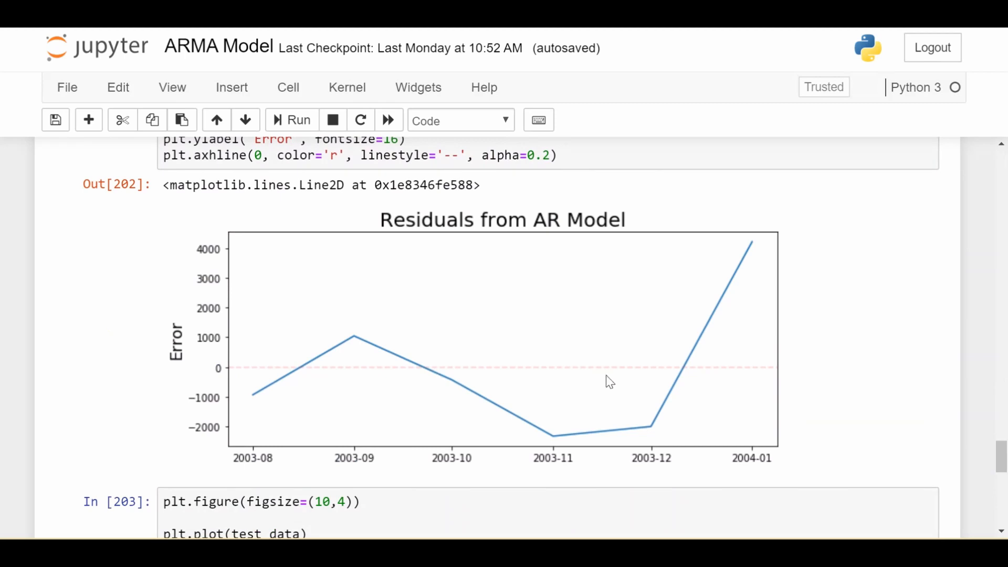
mouse_move(755, 260)
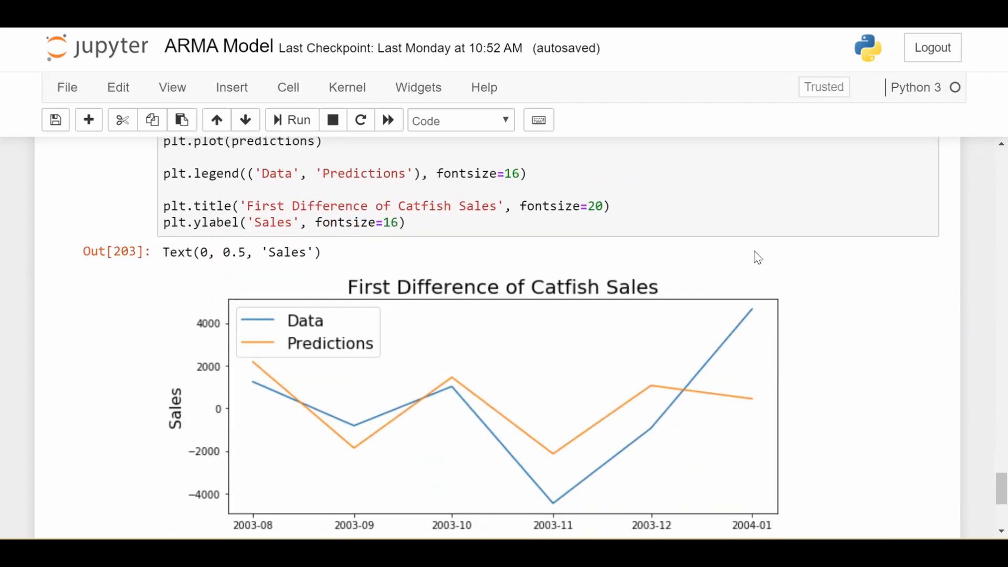
Step: Scroll below the Data vs Predictions plot to the RMSE cell showing 2210.267116397745
scroll(down, 3)
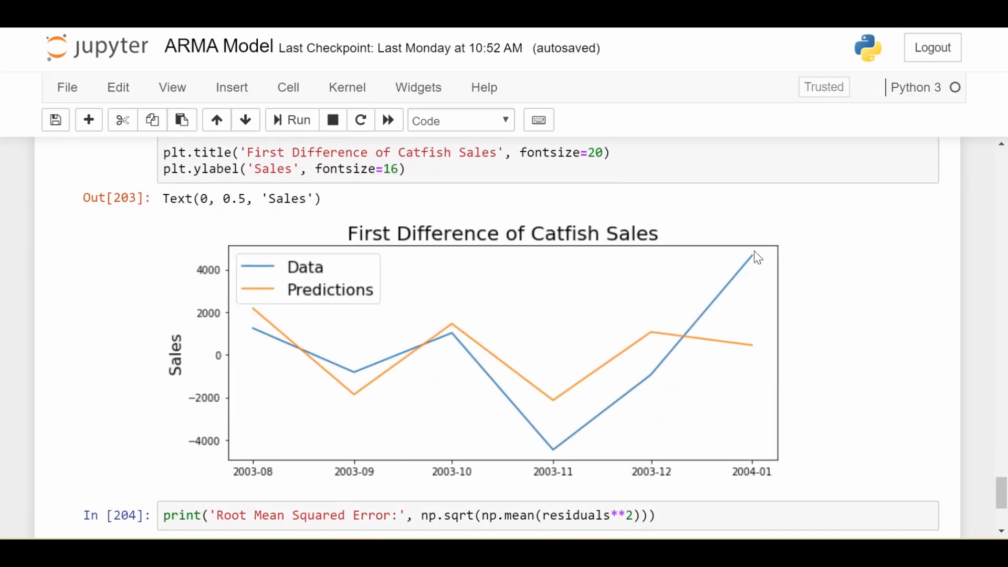
mouse_move(350, 328)
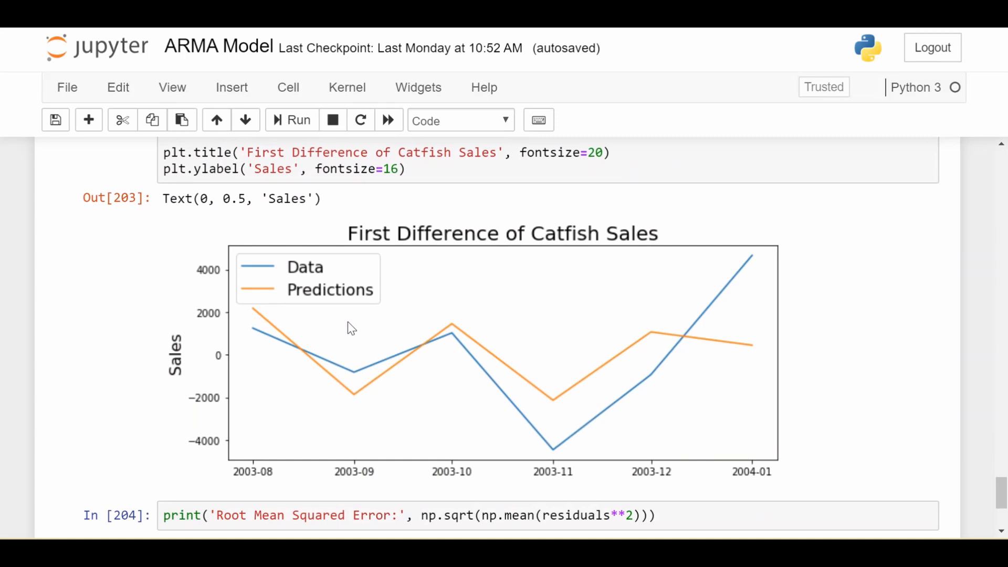
mouse_move(482, 402)
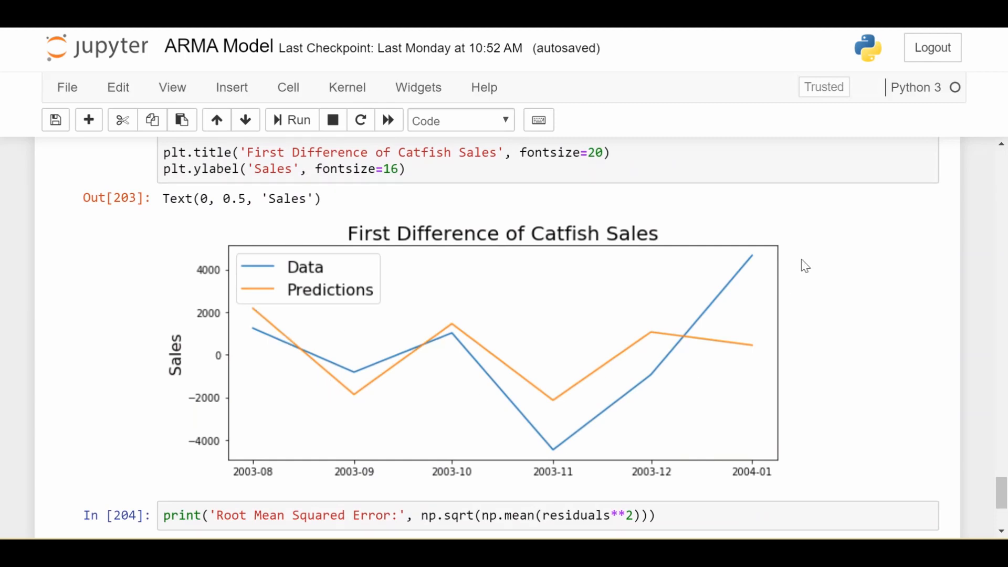
mouse_move(662, 401)
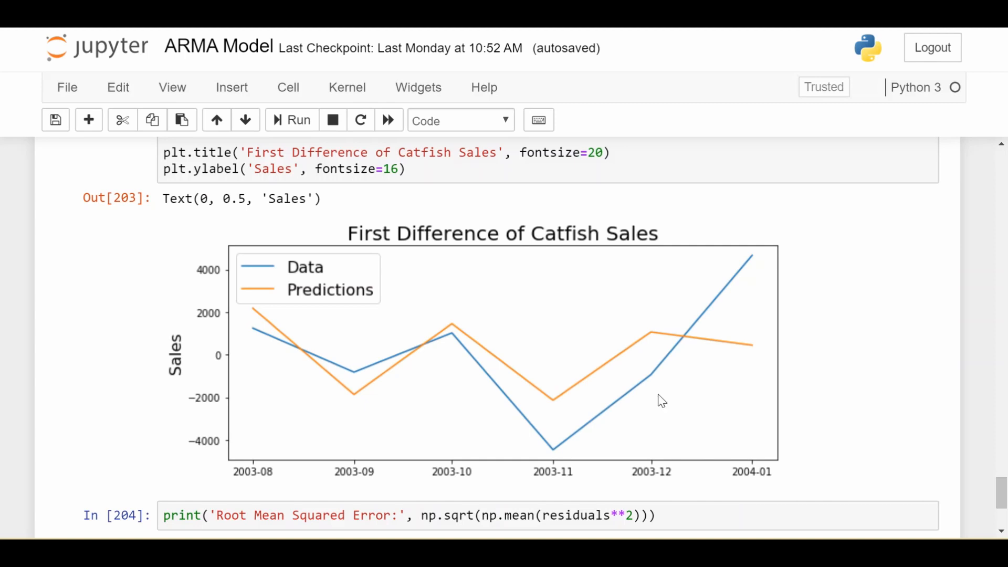
mouse_move(770, 266)
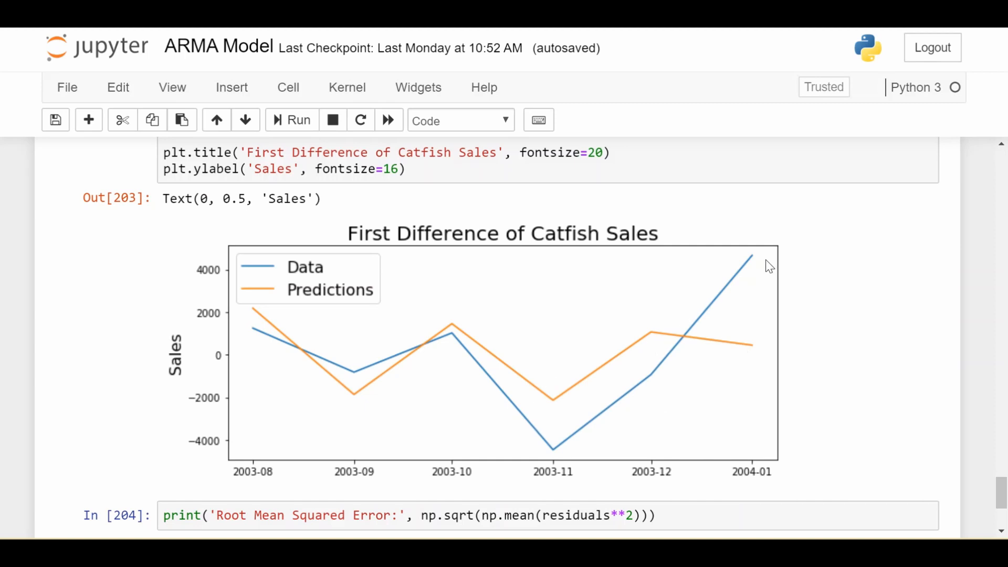
mouse_move(435, 462)
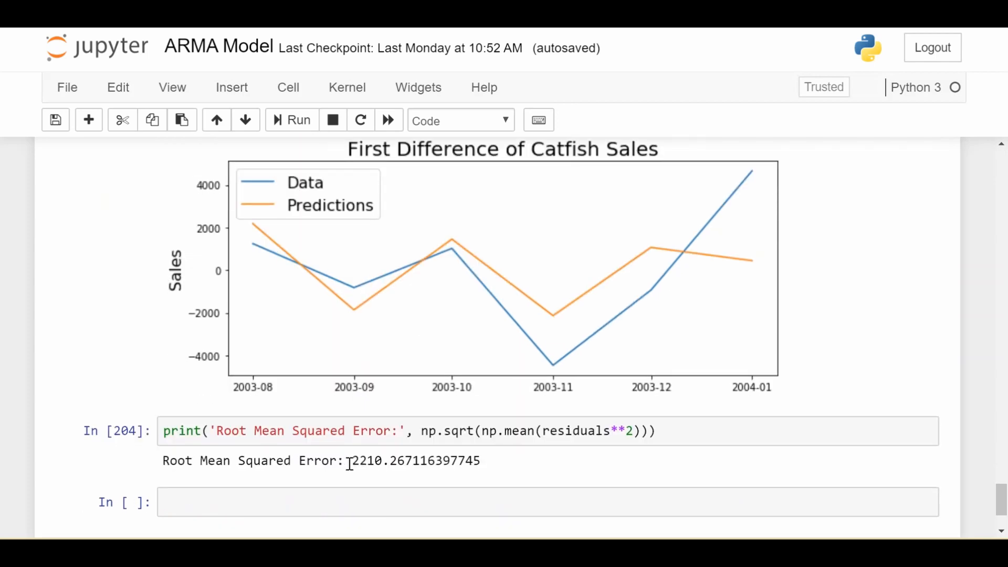
mouse_move(456, 388)
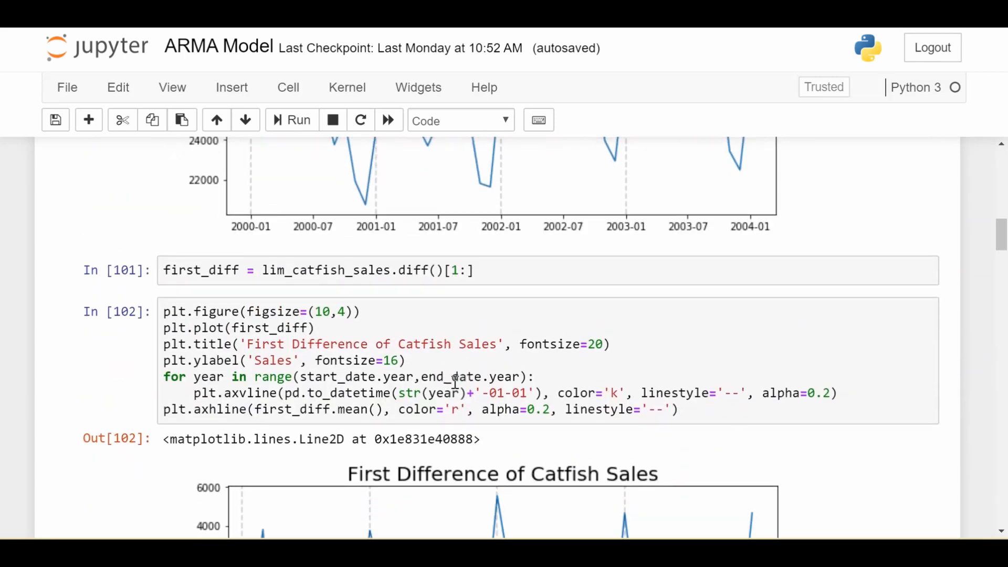
scroll(down, 3)
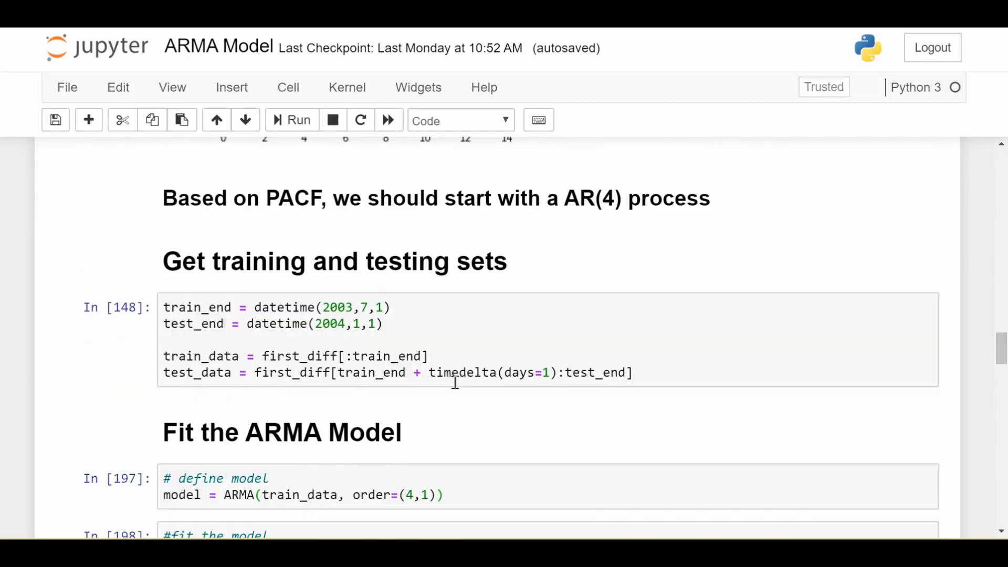
scroll(down, 3)
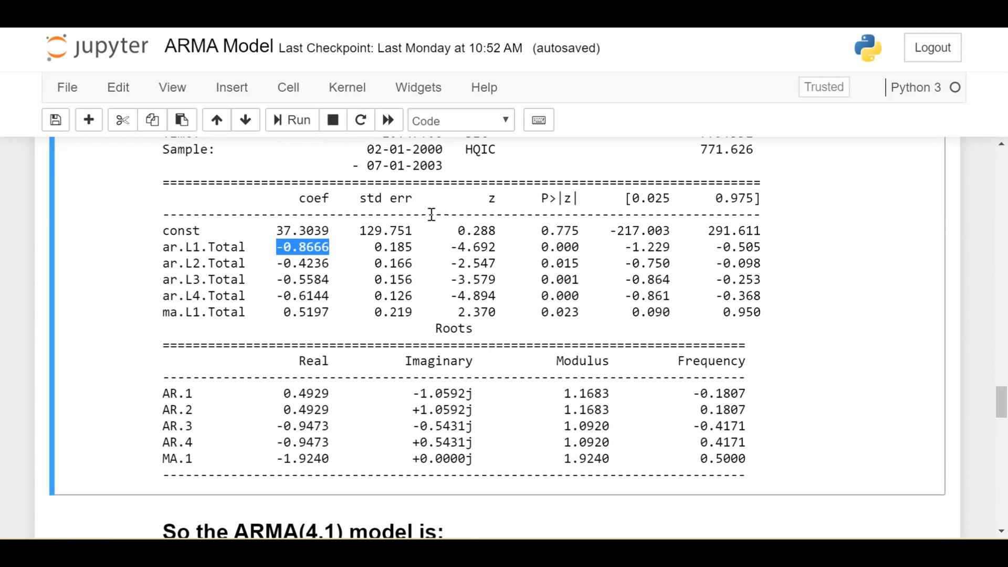
scroll(down, 3)
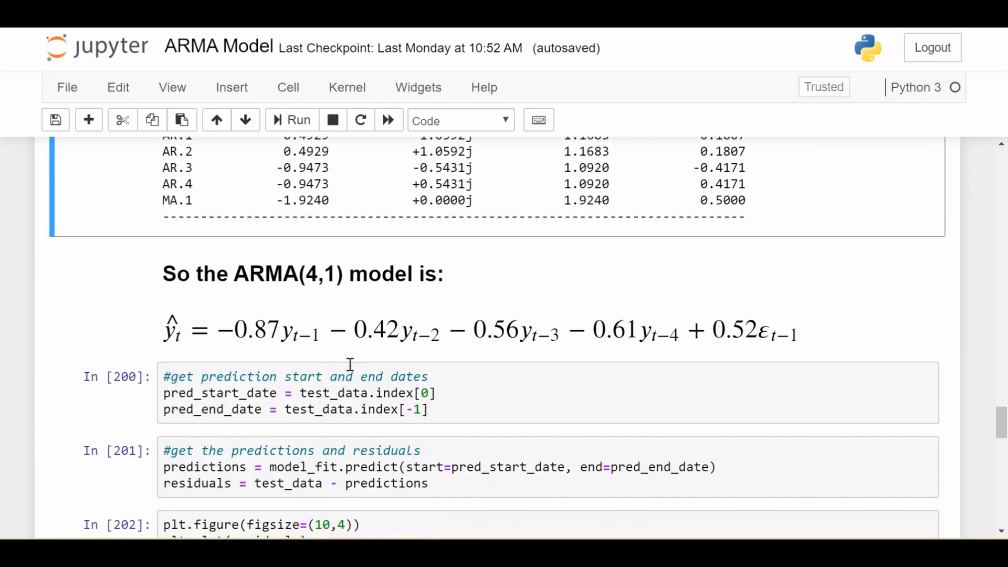
scroll(down, 3)
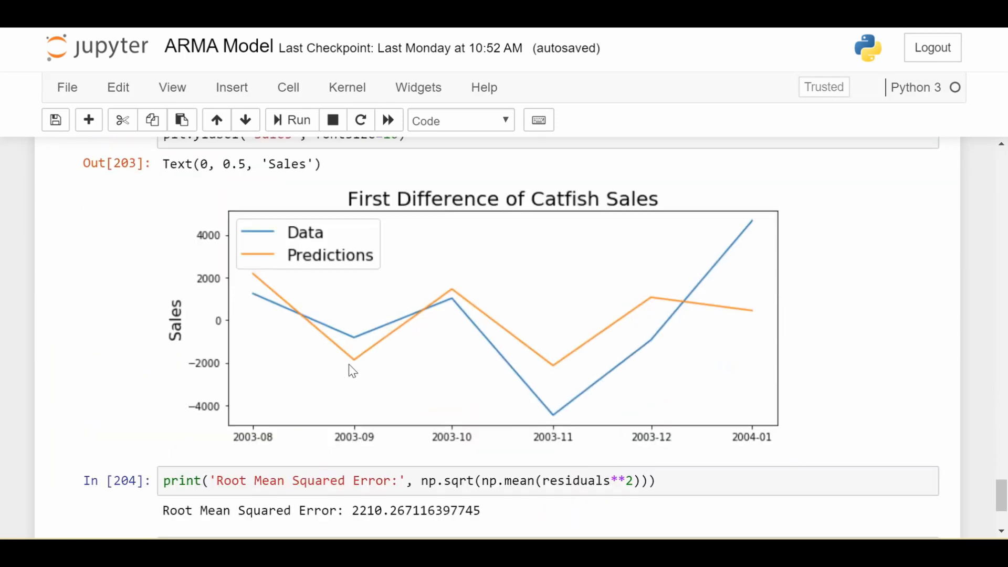